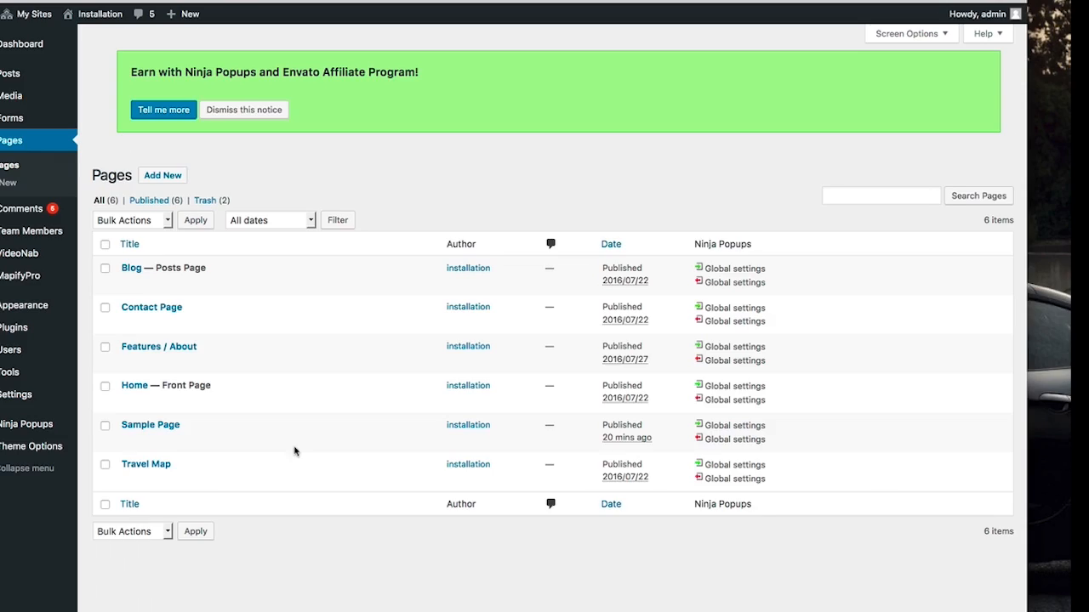
{"action": "mouse_move", "coordinate": [135, 385]}
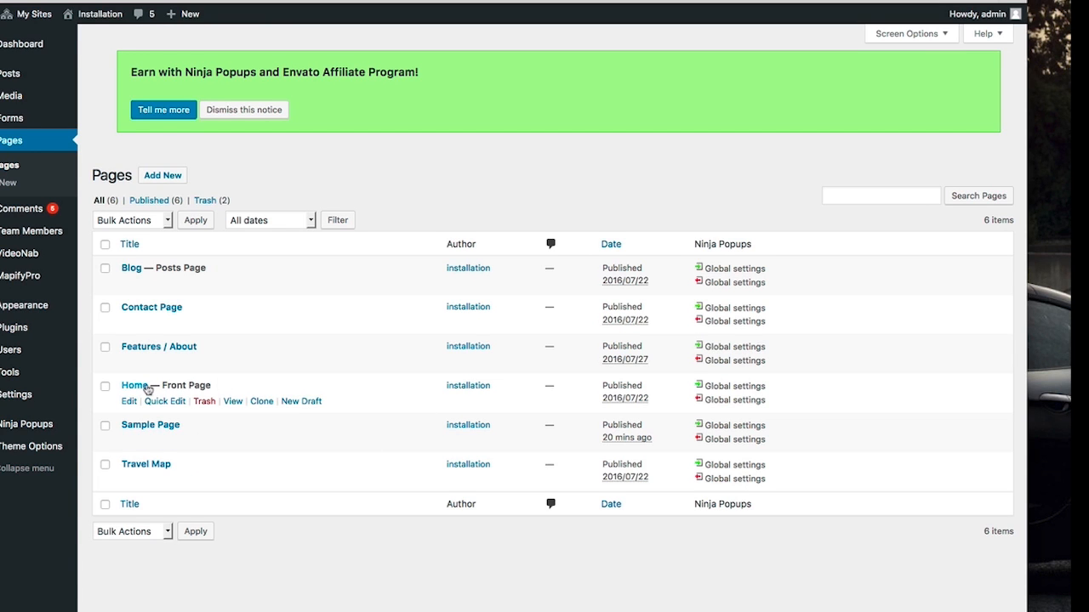
{"action": "mouse_move", "coordinate": [153, 421]}
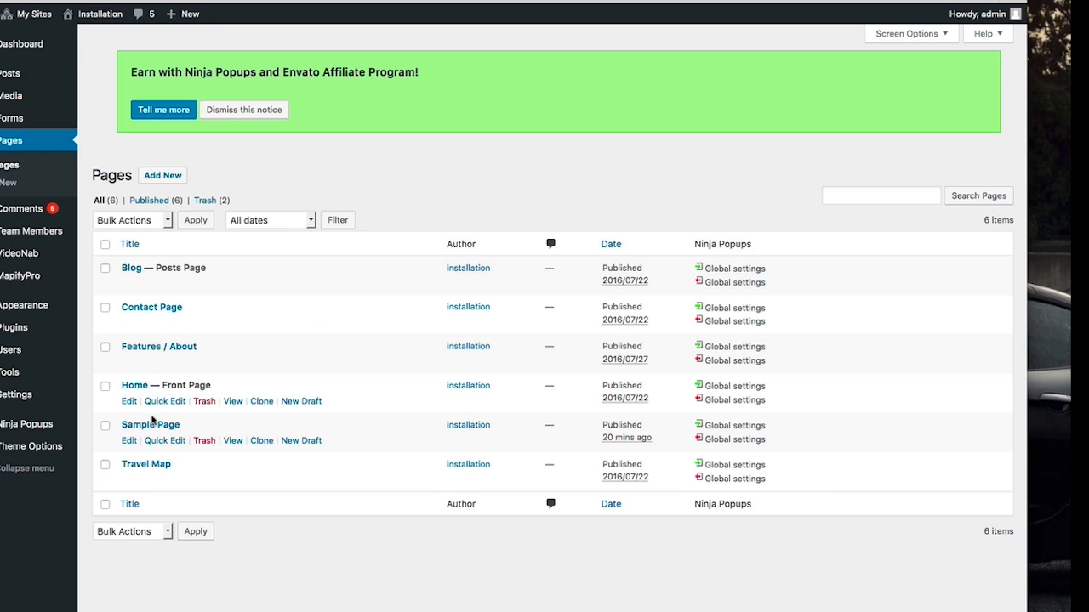
Open the Home page in the editor and scroll down through its section options.
{"action": "left_click", "coordinate": [129, 401]}
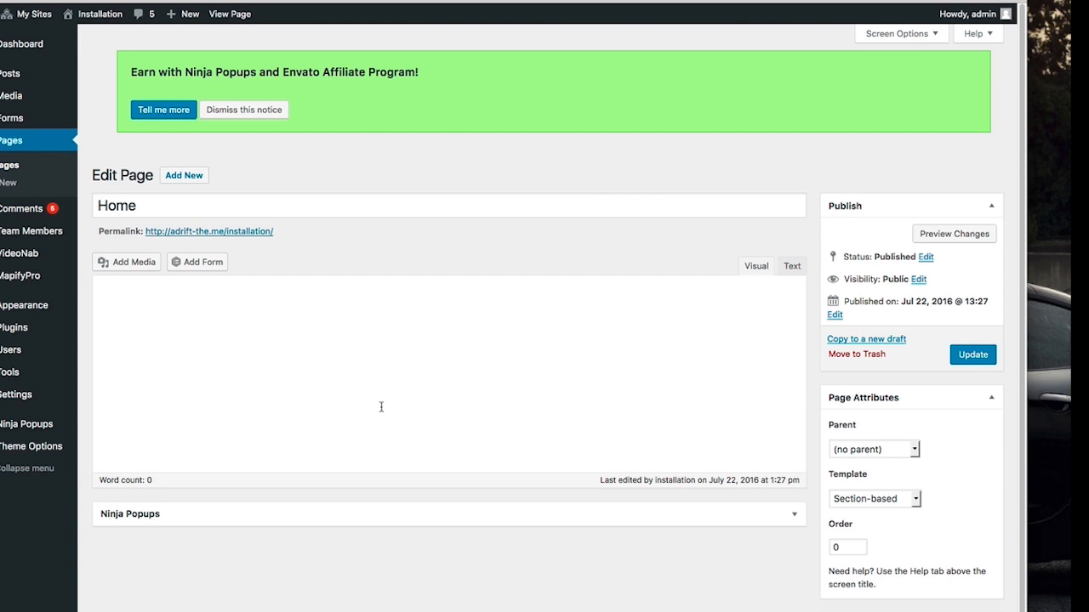
{"action": "scroll", "scroll_direction": "down", "scroll_amount": 3}
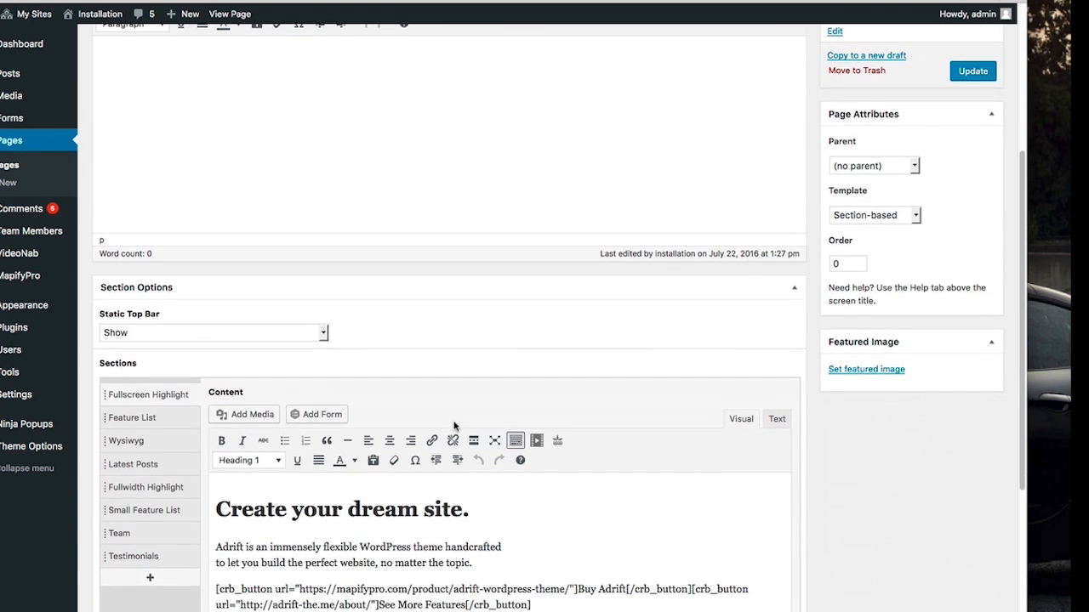
{"action": "scroll", "scroll_direction": "down", "scroll_amount": 3}
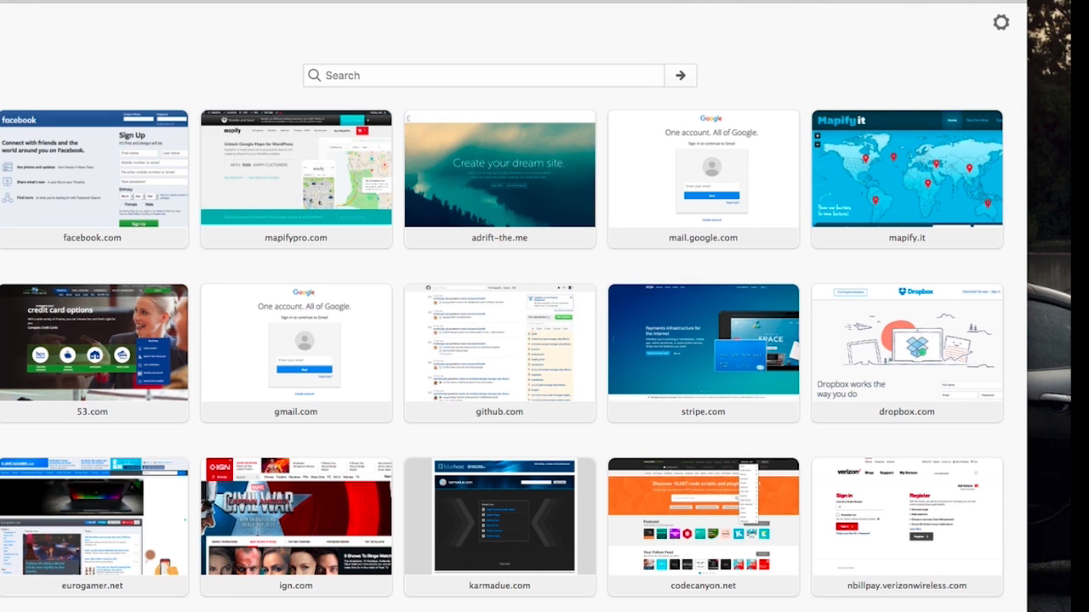
Open the live adrift-the.me site and scroll down to the MapifyPro map section.
{"action": "left_click", "coordinate": [499, 174]}
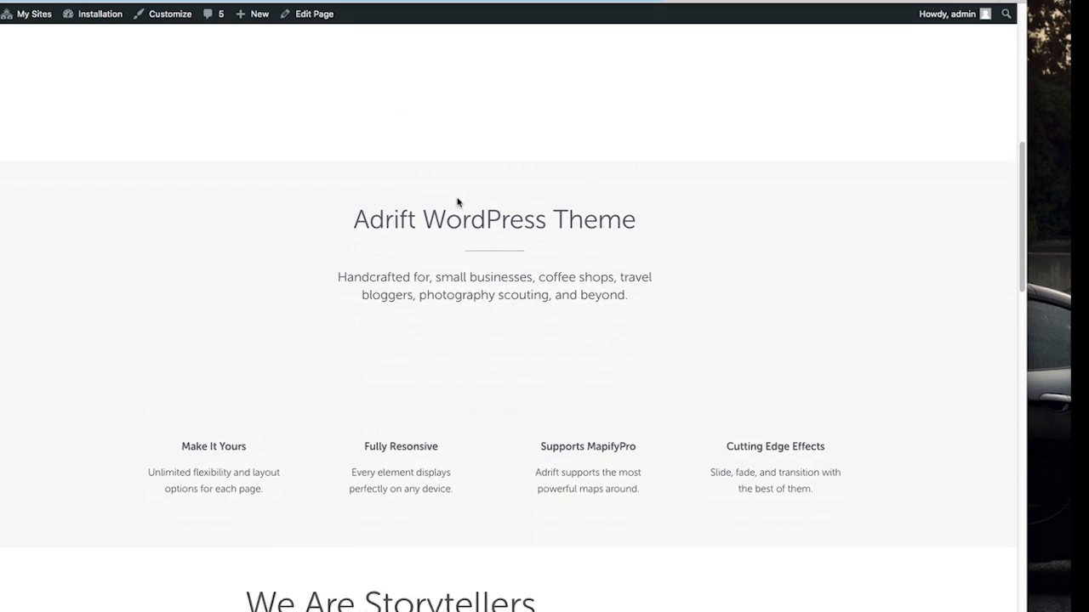
{"action": "scroll", "scroll_direction": "down", "scroll_amount": 3}
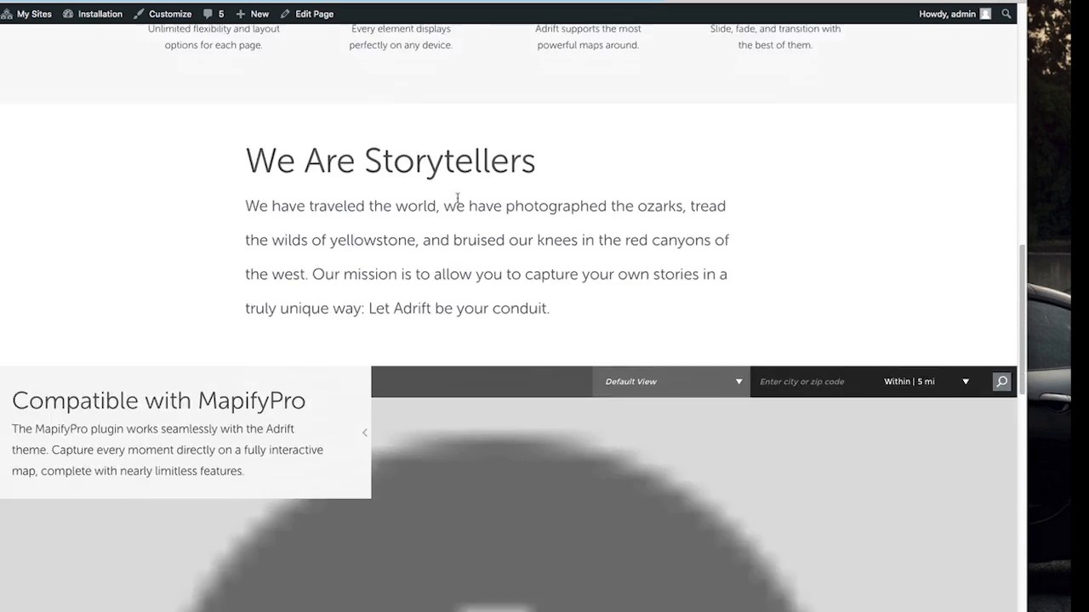
{"action": "scroll", "scroll_direction": "down", "scroll_amount": 3}
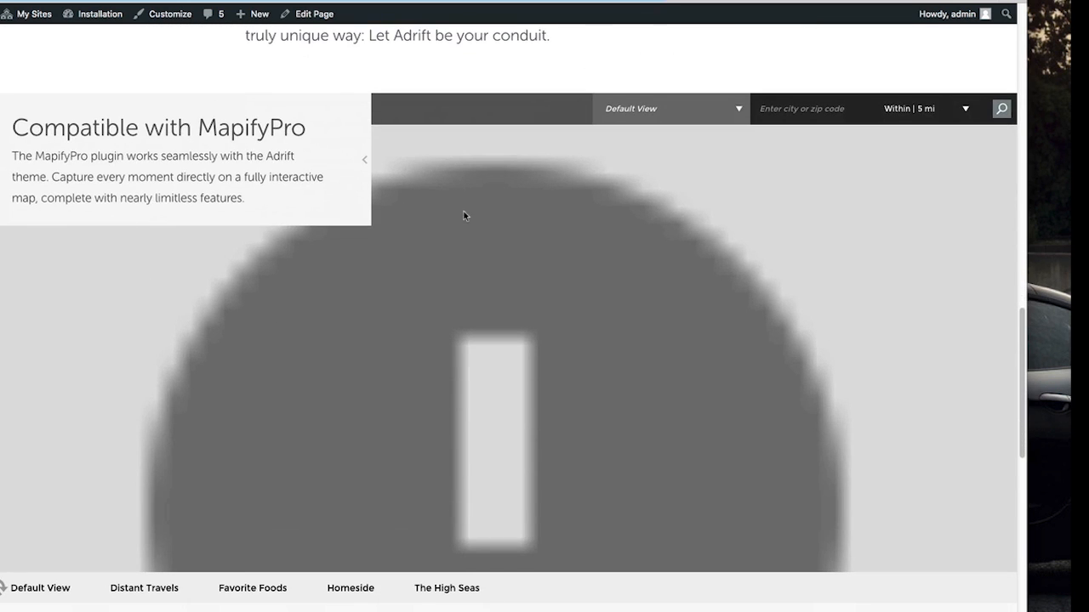
Return to the Home page editor and scroll down to the Fullscreen Highlight section settings.
{"action": "left_click", "coordinate": [313, 14]}
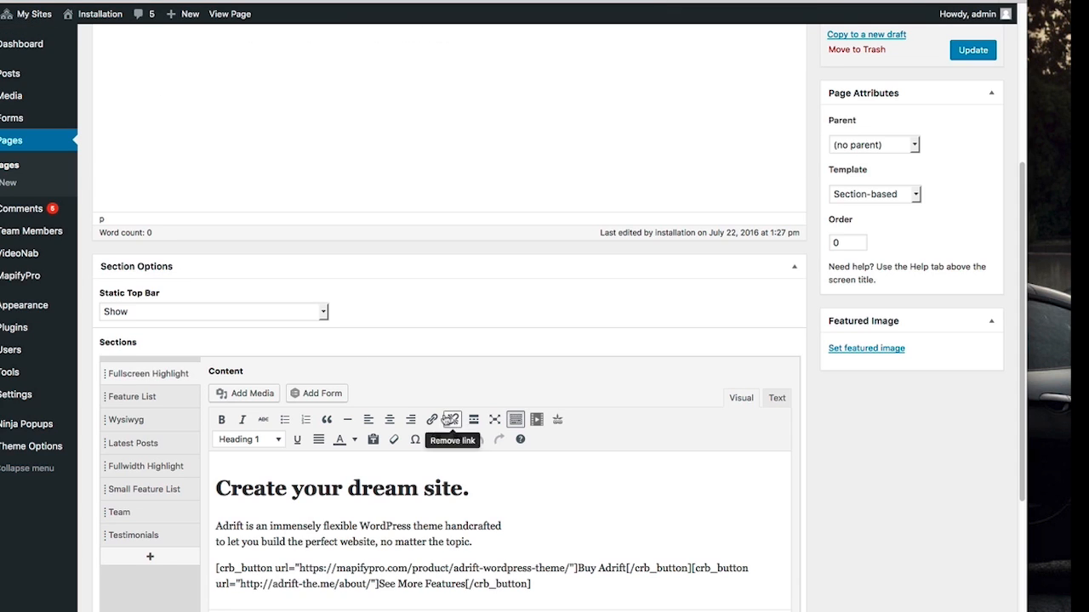
{"action": "mouse_move", "coordinate": [130, 406]}
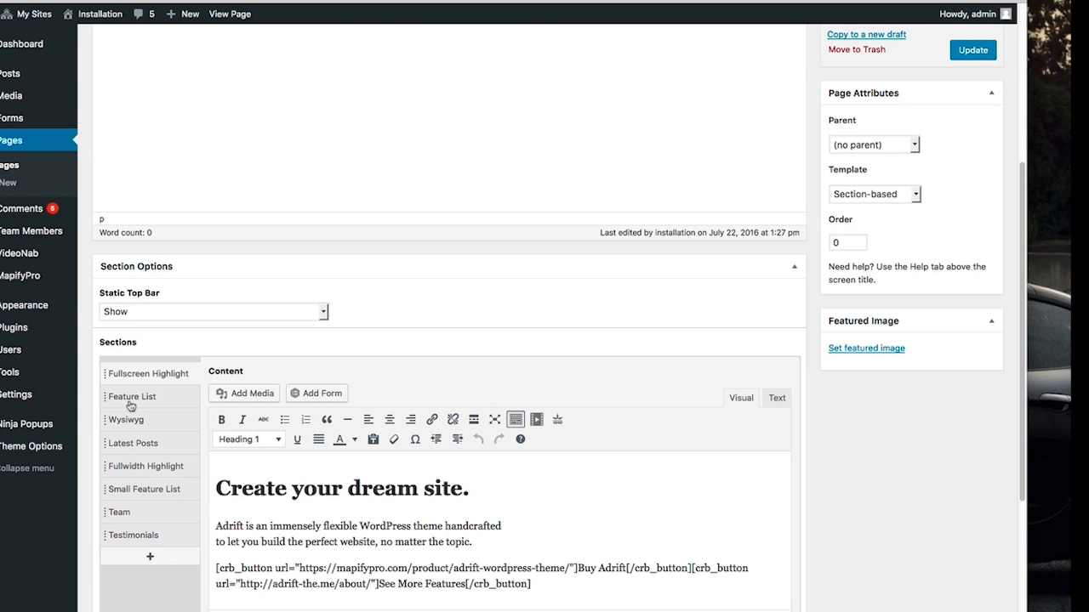
{"action": "scroll", "scroll_direction": "down", "scroll_amount": 3}
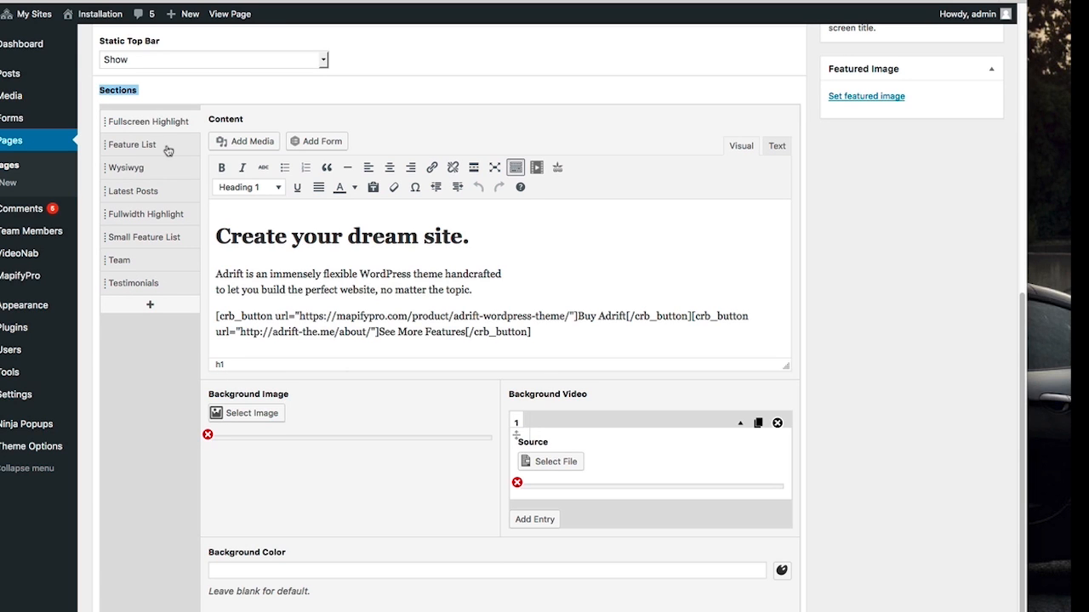
{"action": "mouse_move", "coordinate": [168, 150]}
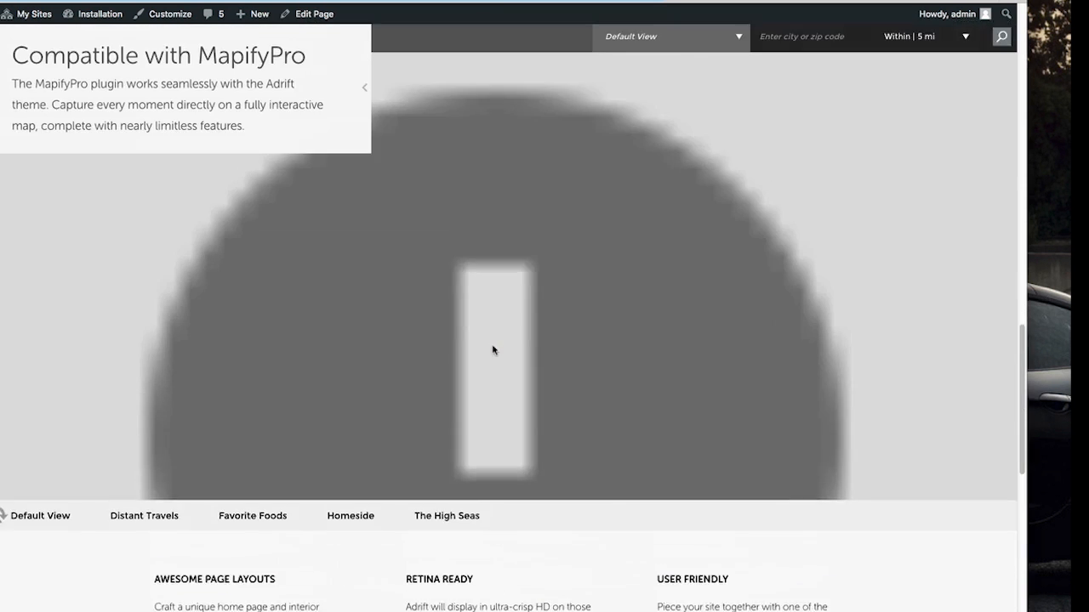
{"action": "left_click", "coordinate": [313, 14]}
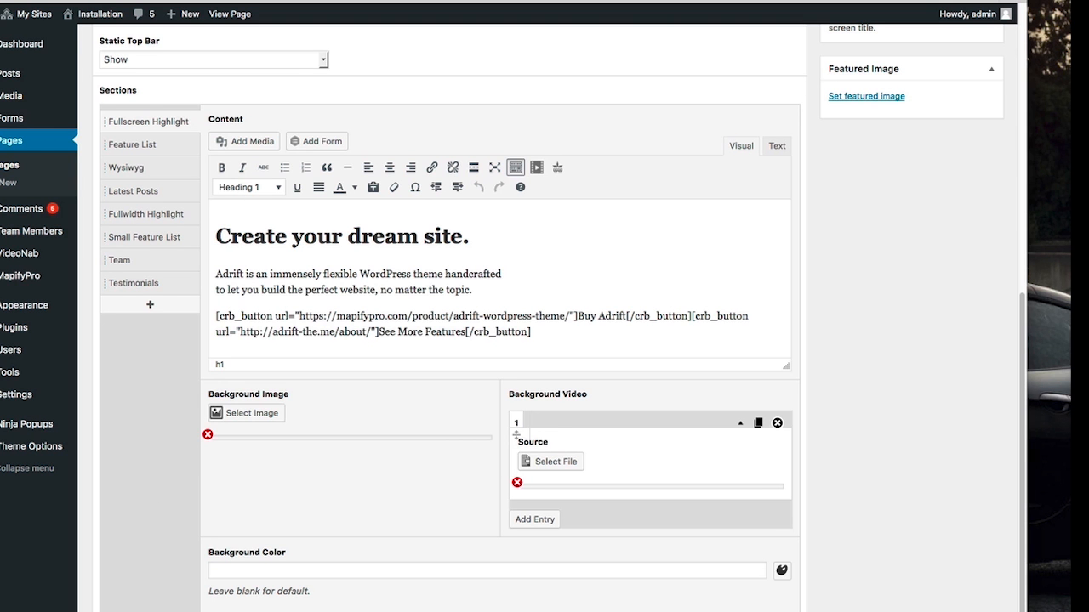
{"action": "left_click", "coordinate": [230, 13]}
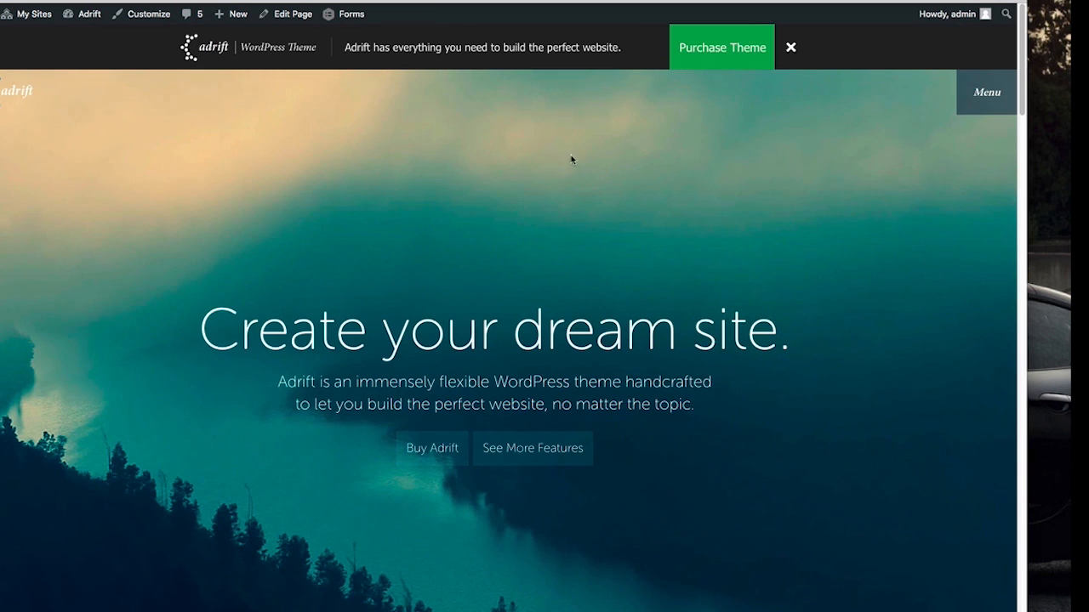
{"action": "left_click", "coordinate": [790, 47]}
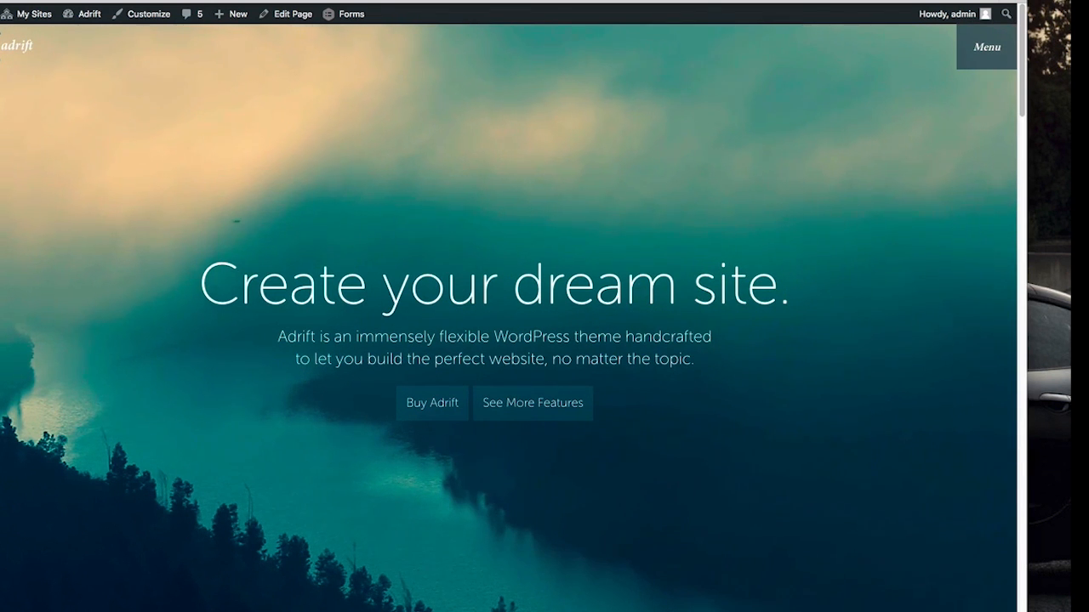
{"action": "left_click", "coordinate": [293, 14]}
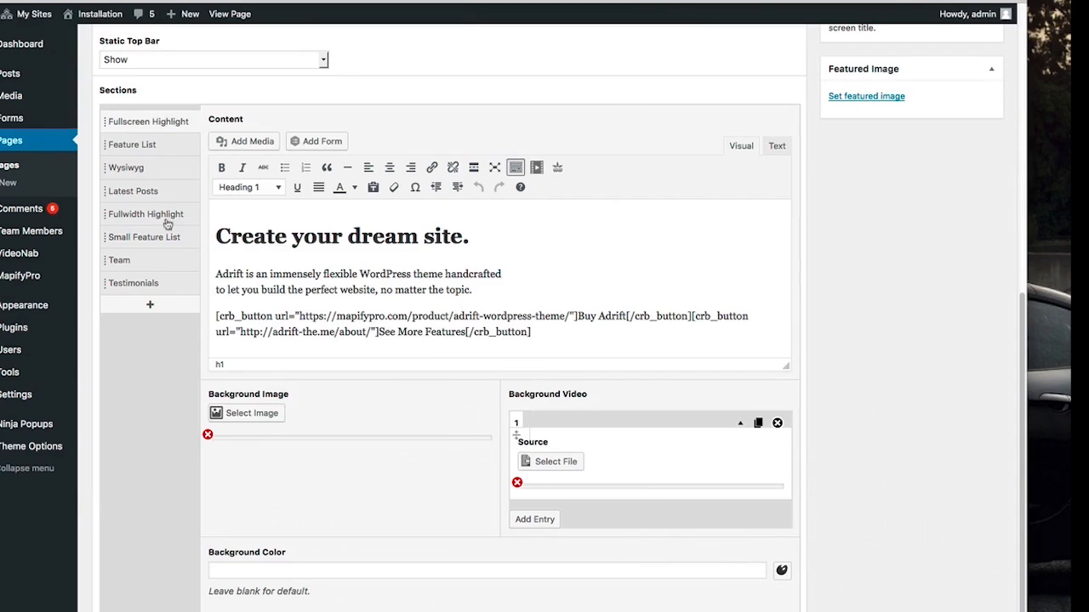
{"action": "left_click", "coordinate": [230, 14]}
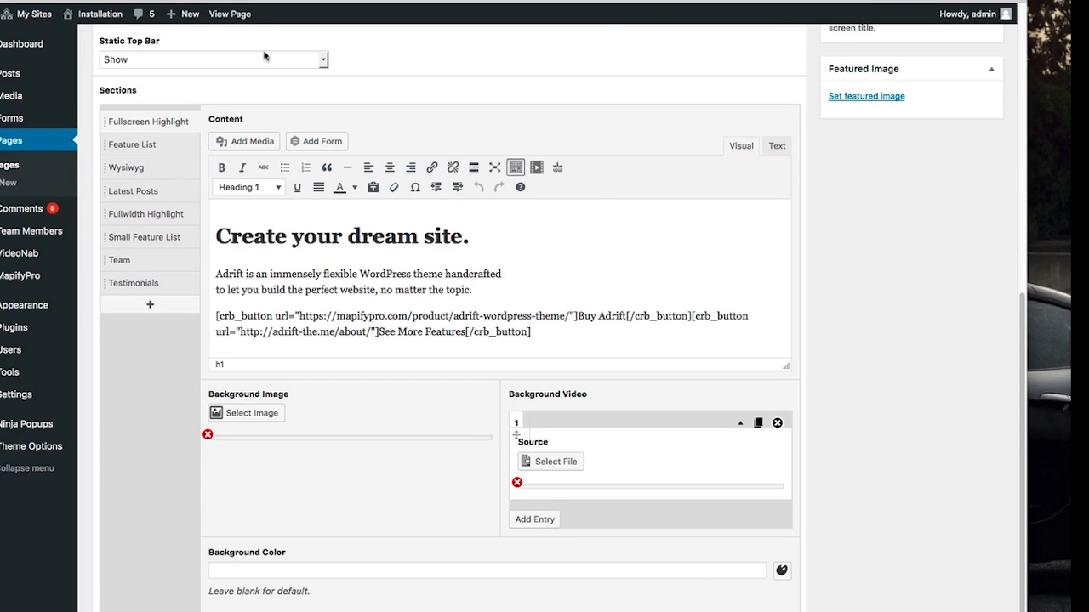
{"action": "mouse_move", "coordinate": [565, 457]}
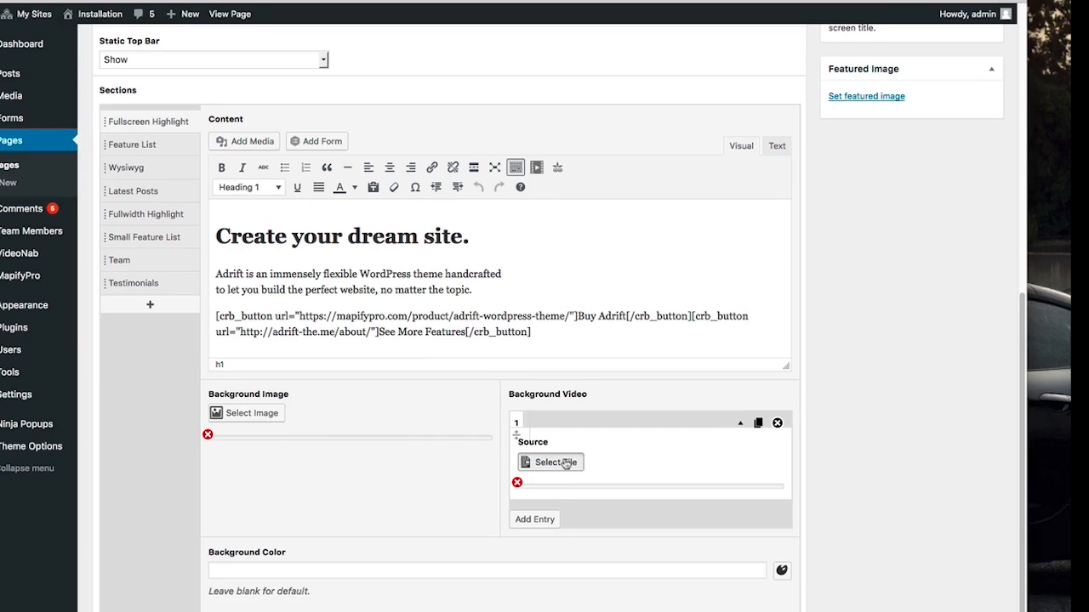
{"action": "left_click", "coordinate": [550, 462]}
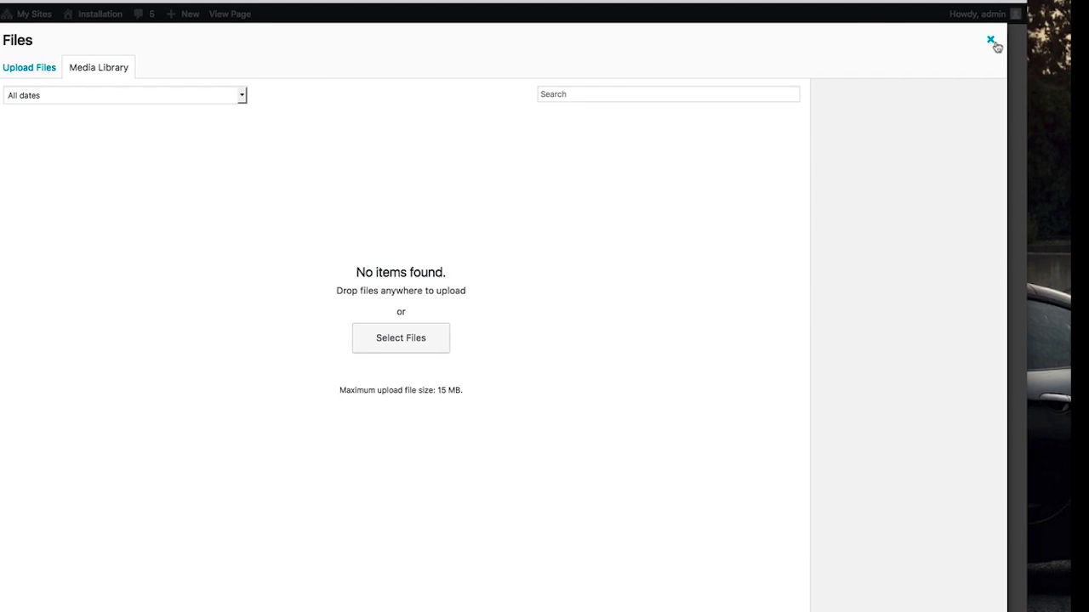
{"action": "left_click", "coordinate": [989, 40]}
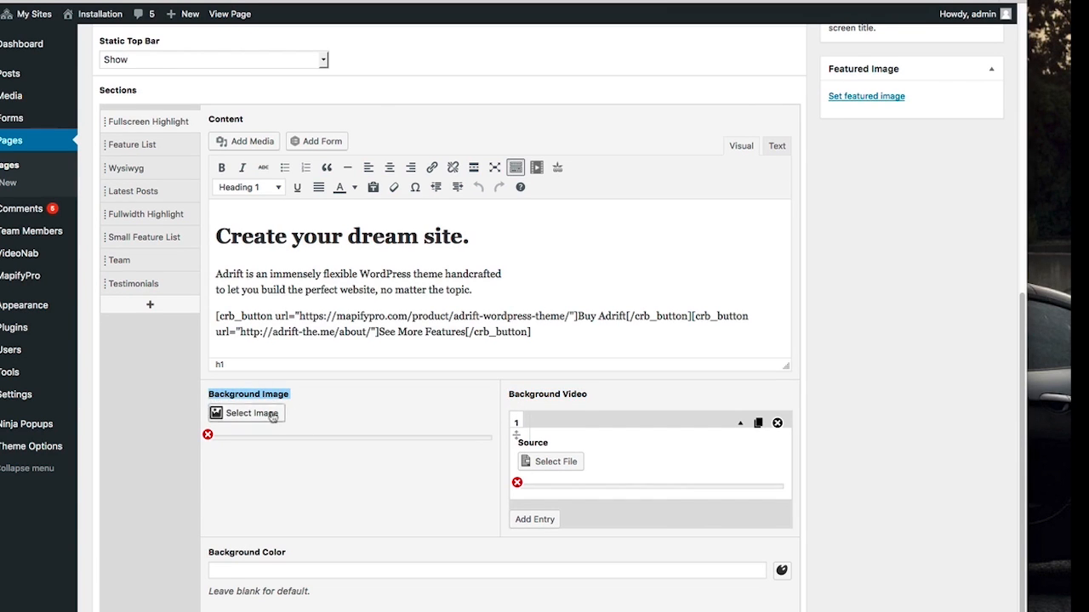
{"action": "mouse_move", "coordinate": [279, 417]}
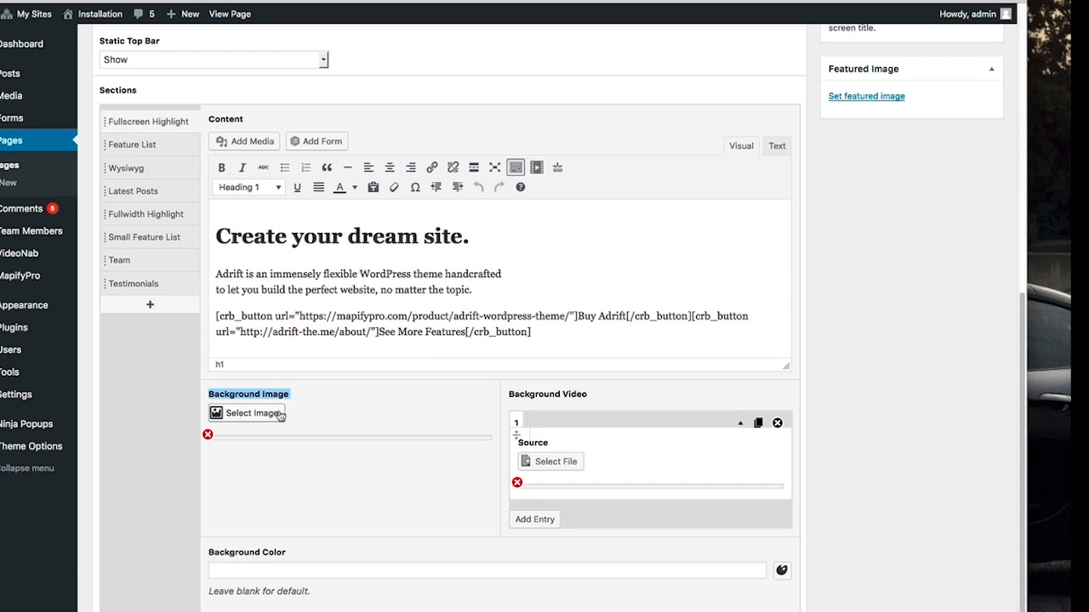
{"action": "mouse_move", "coordinate": [358, 415]}
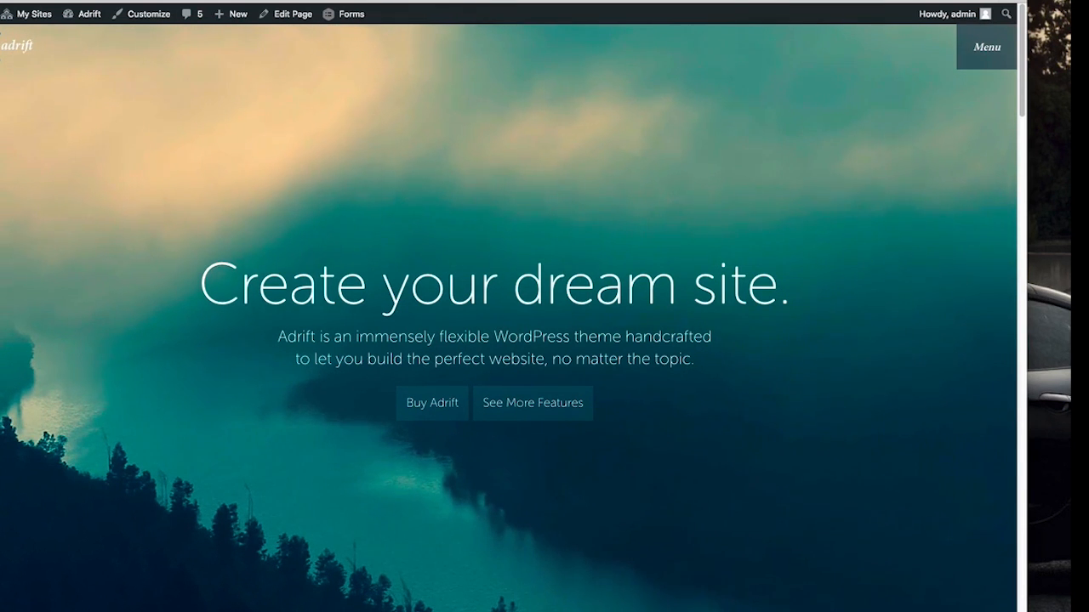
{"action": "scroll", "scroll_direction": "down", "scroll_amount": 3}
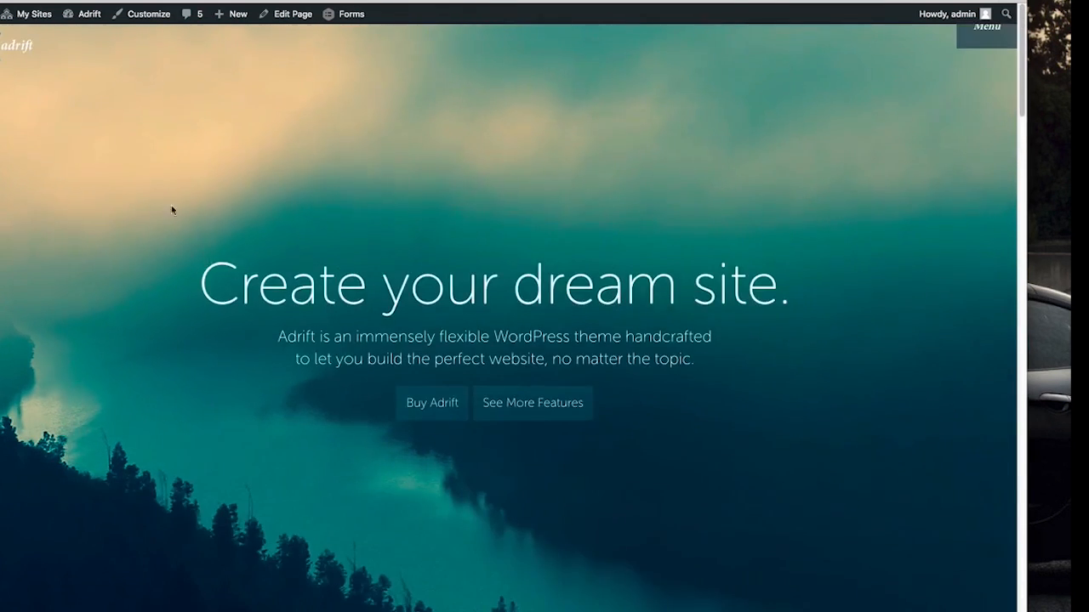
{"action": "left_click", "coordinate": [292, 13]}
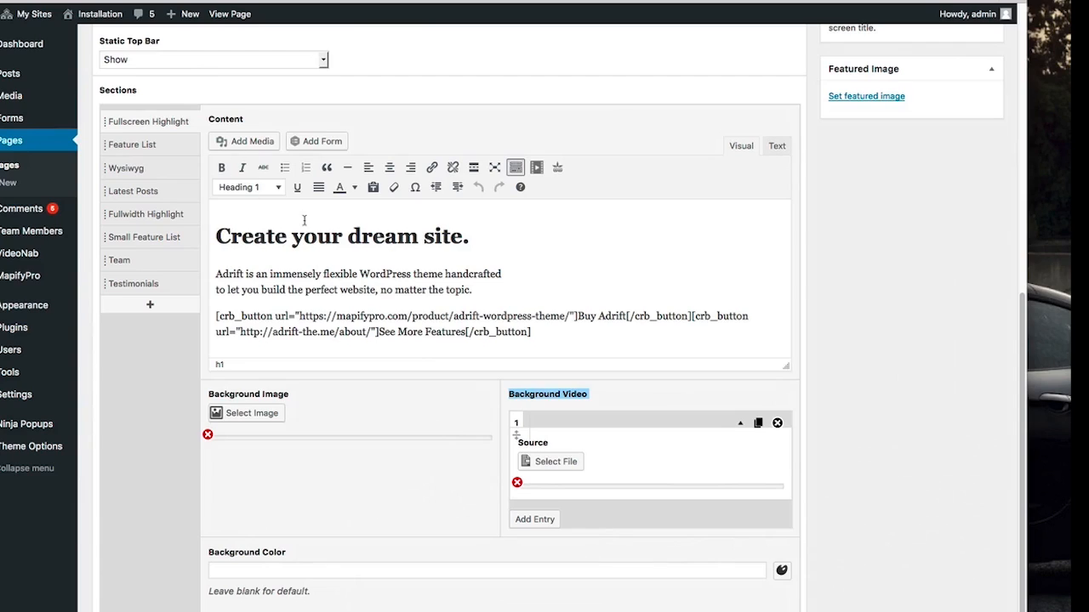
Upload pexels-photo-133459.jpg from adrift-demos/photos as the Fullscreen Highlight background image.
{"action": "left_click", "coordinate": [251, 412]}
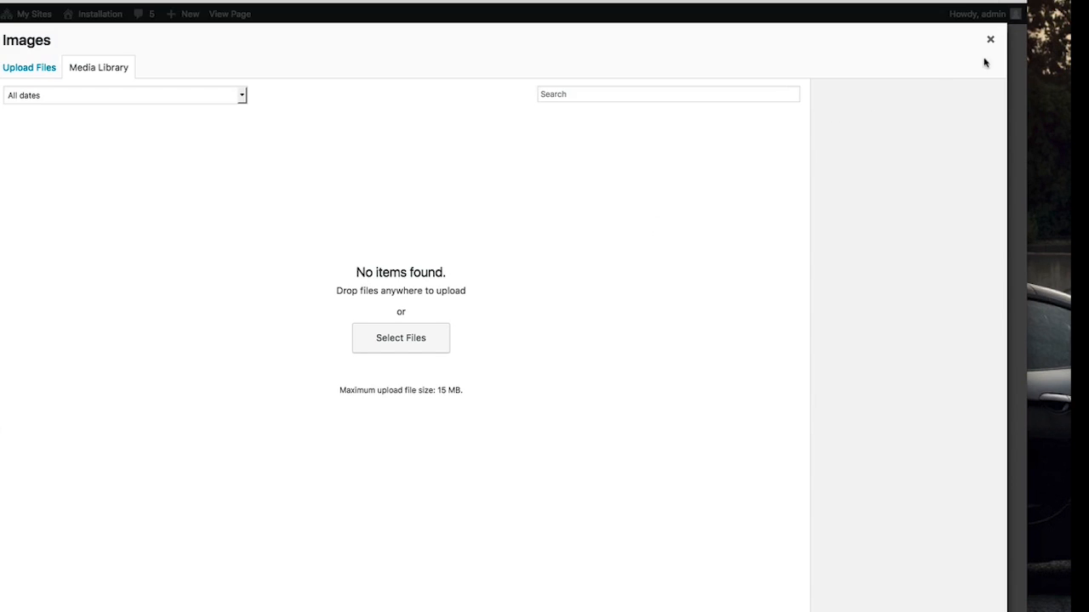
{"action": "left_click", "coordinate": [990, 39]}
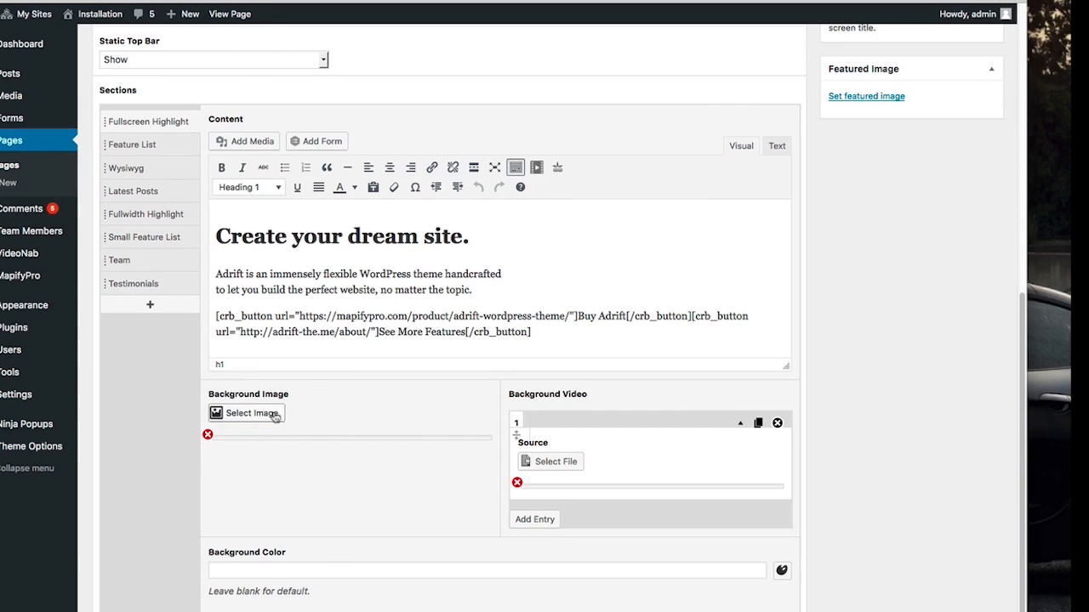
{"action": "left_click", "coordinate": [251, 412]}
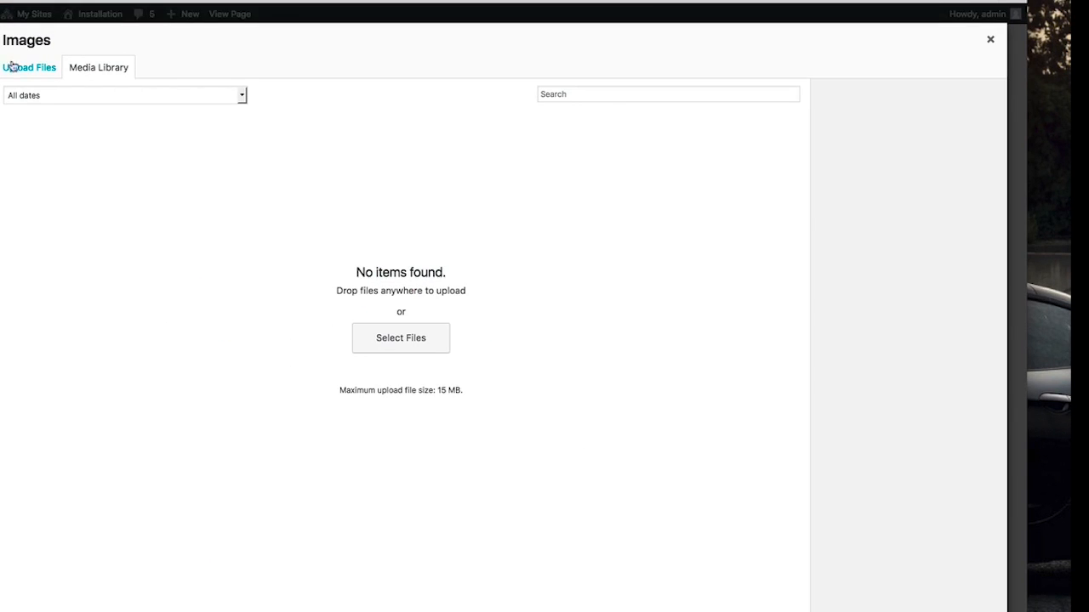
{"action": "left_click", "coordinate": [28, 67]}
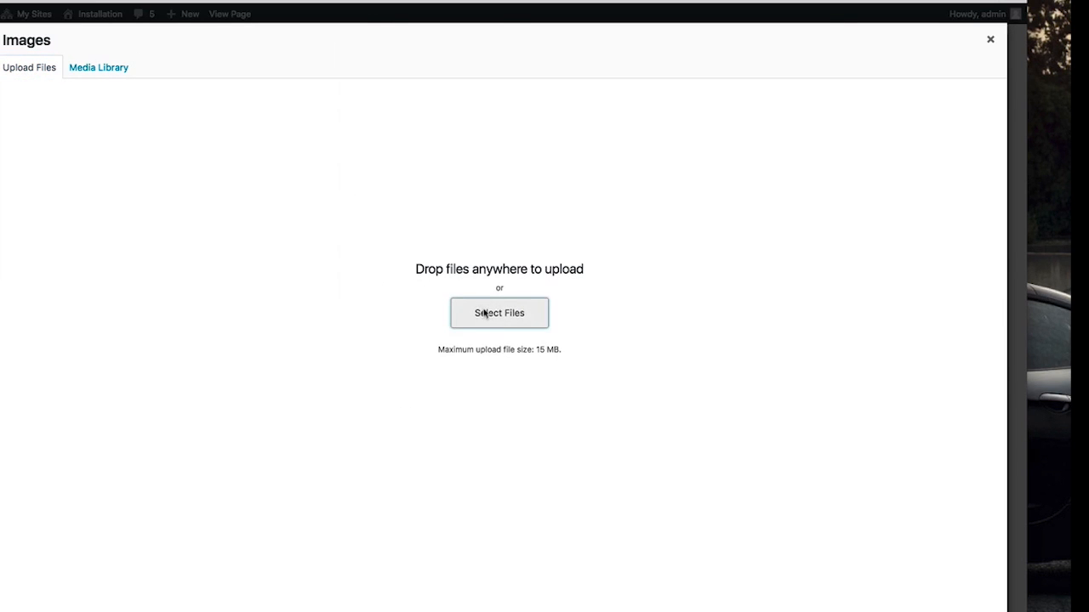
{"action": "left_click", "coordinate": [499, 313]}
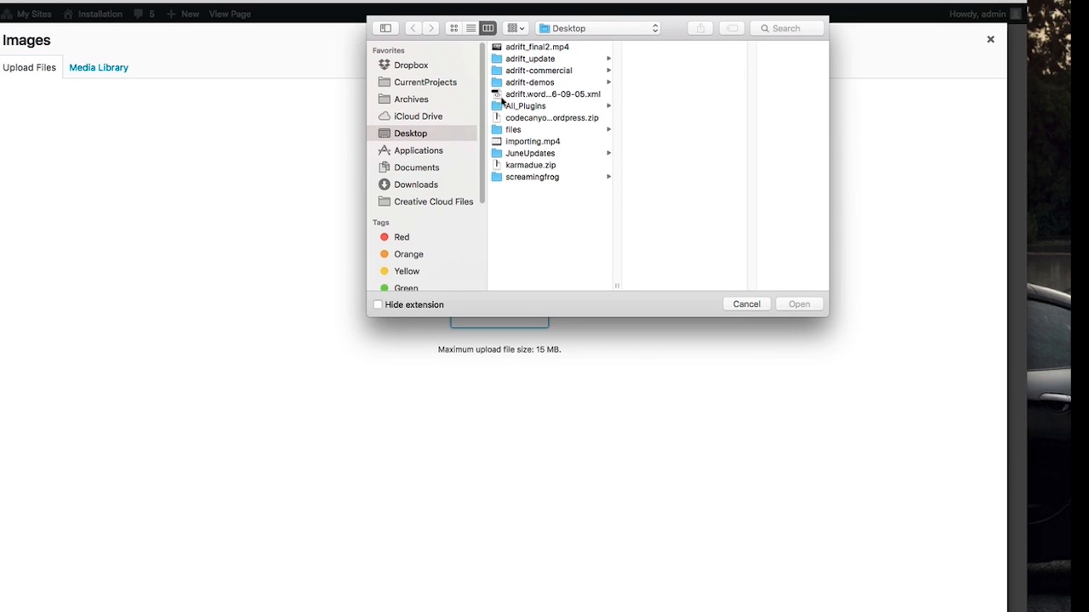
{"action": "left_click", "coordinate": [538, 70]}
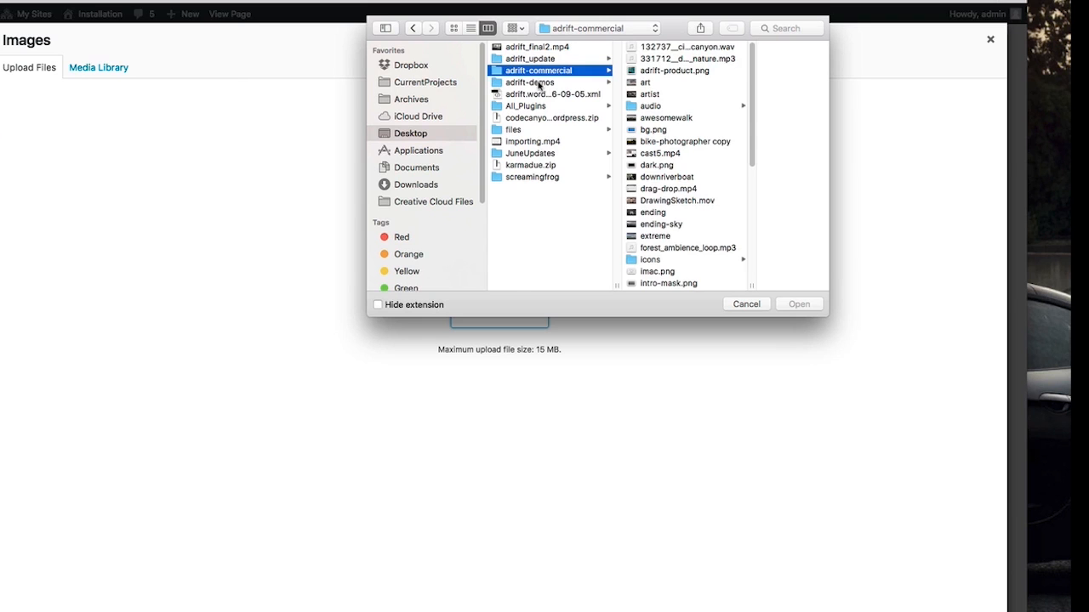
{"action": "left_click", "coordinate": [530, 82]}
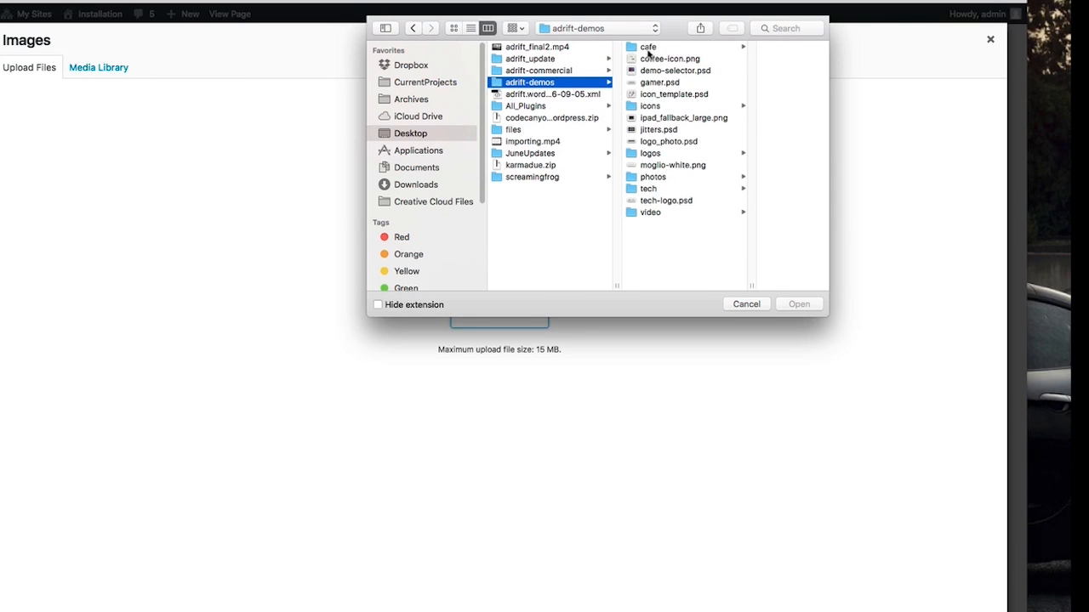
{"action": "mouse_move", "coordinate": [651, 185]}
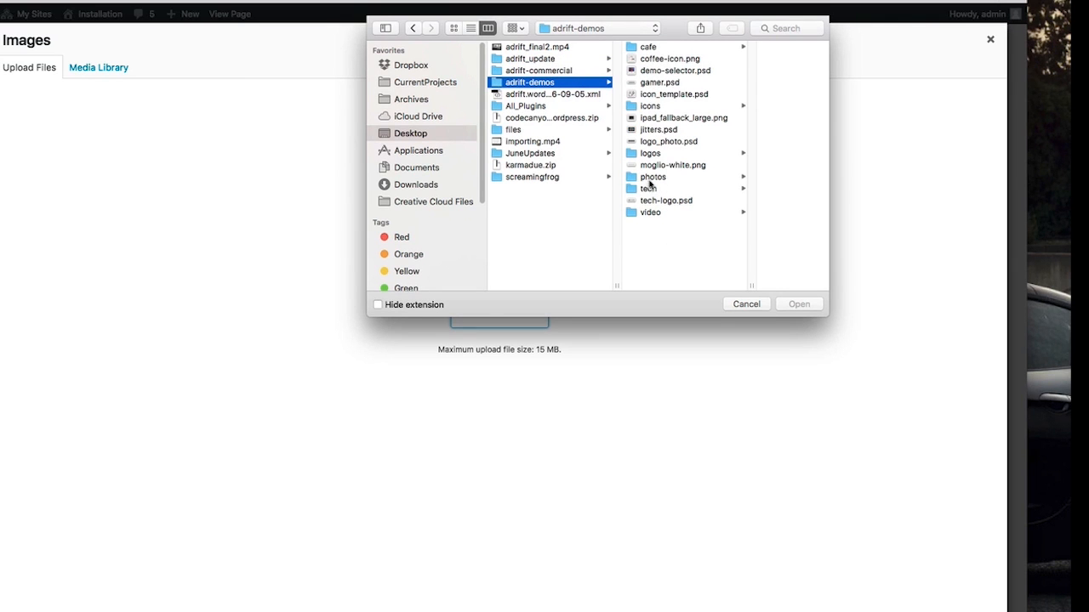
{"action": "left_click", "coordinate": [653, 177]}
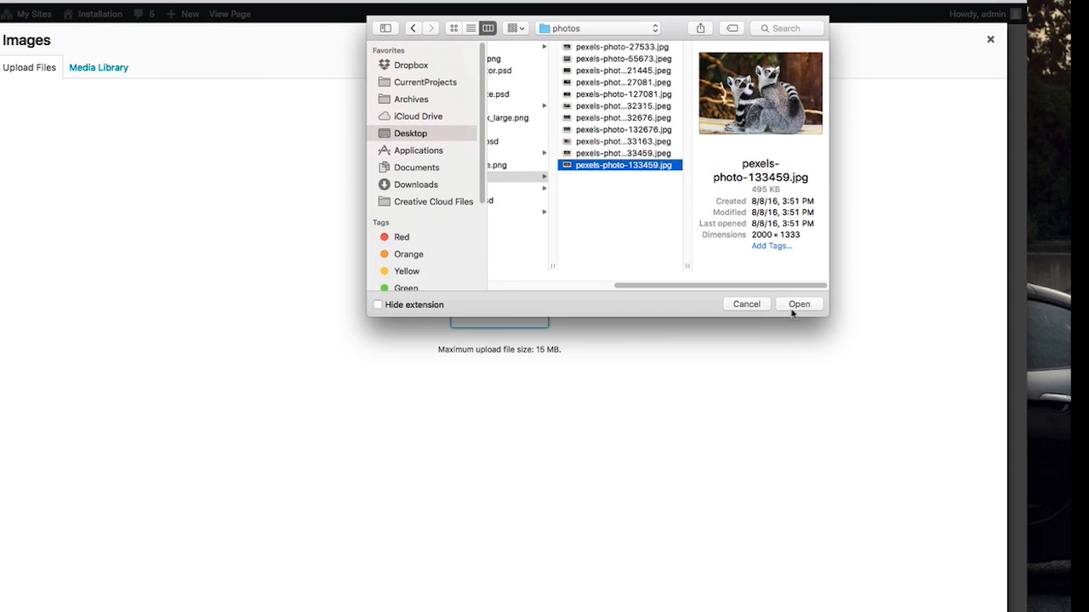
{"action": "left_click", "coordinate": [798, 304]}
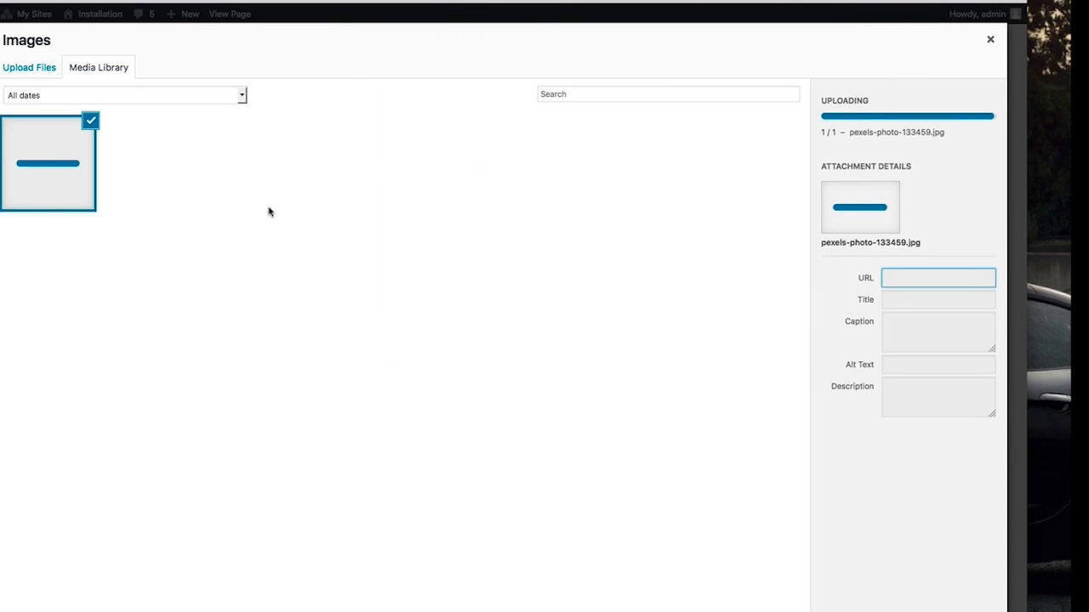
{"action": "mouse_move", "coordinate": [149, 147]}
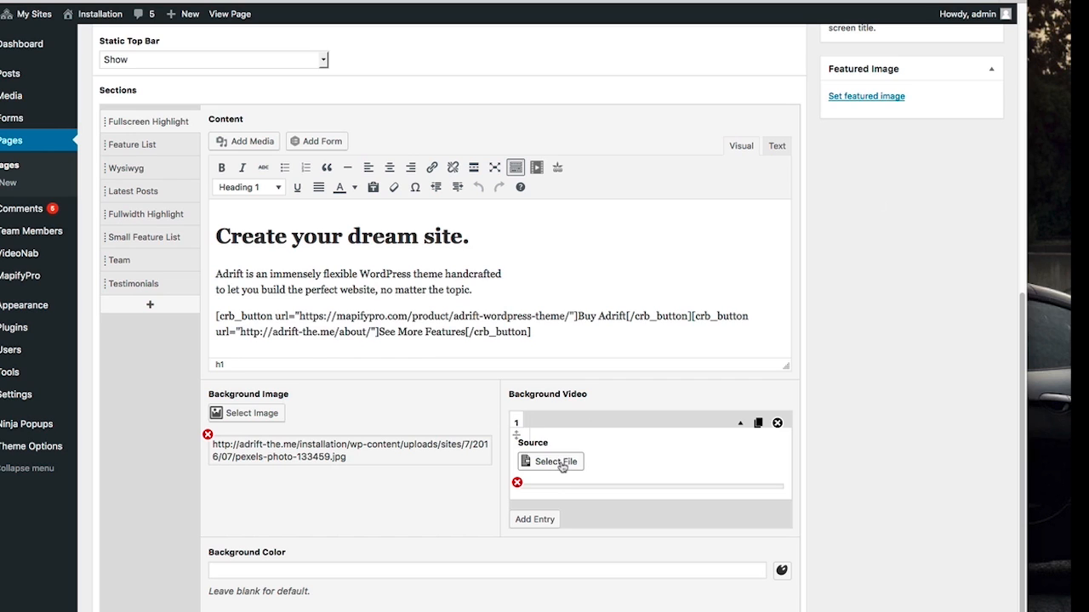
Upload photography.mp4 from adrift-demos/video as the background video source.
{"action": "left_click", "coordinate": [551, 461]}
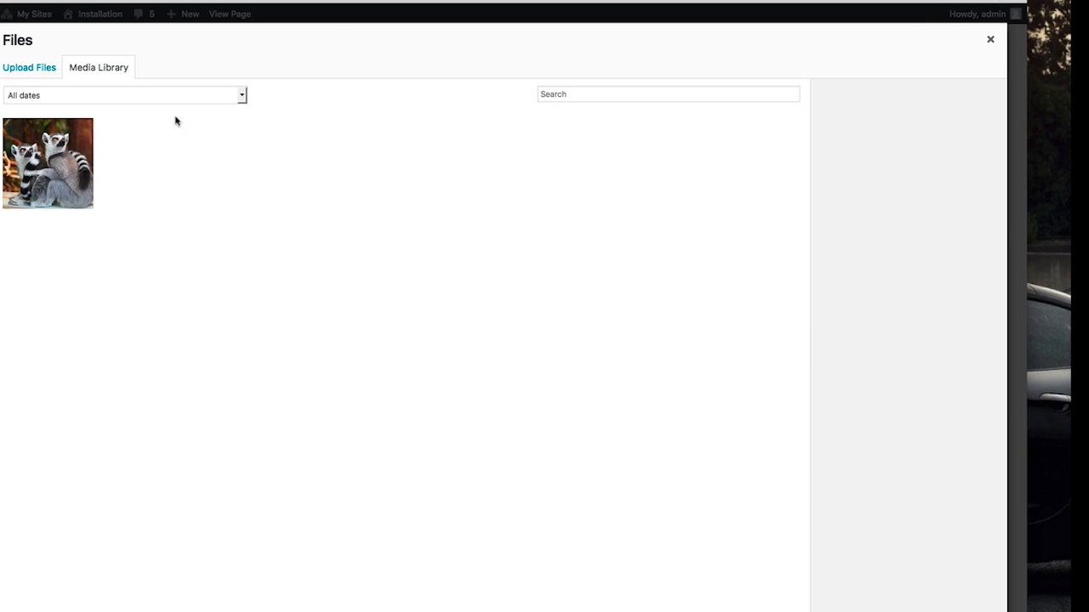
{"action": "left_click", "coordinate": [29, 67]}
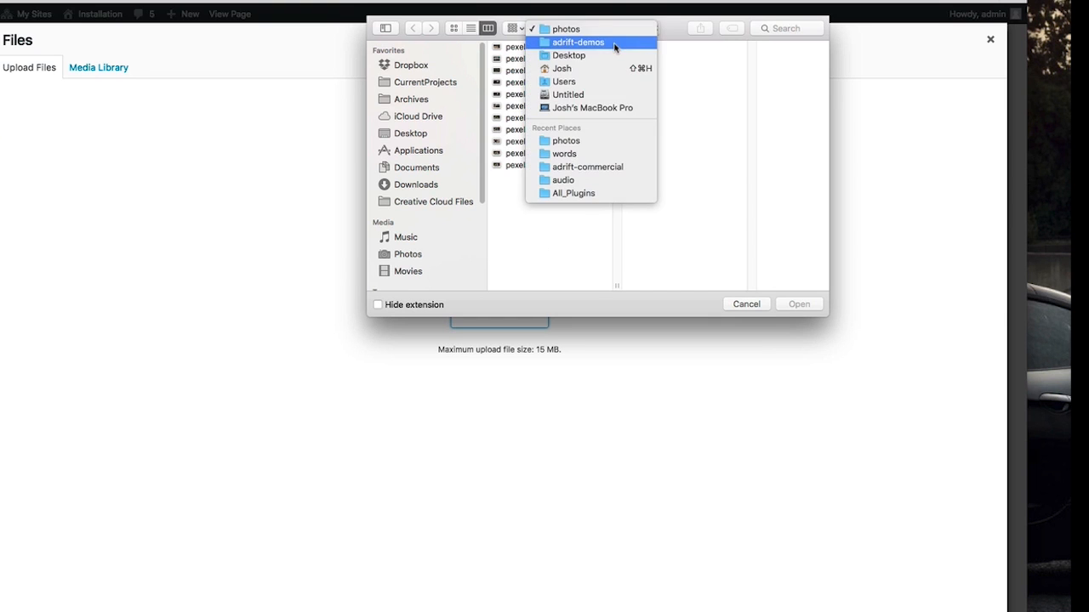
{"action": "left_click", "coordinate": [578, 41]}
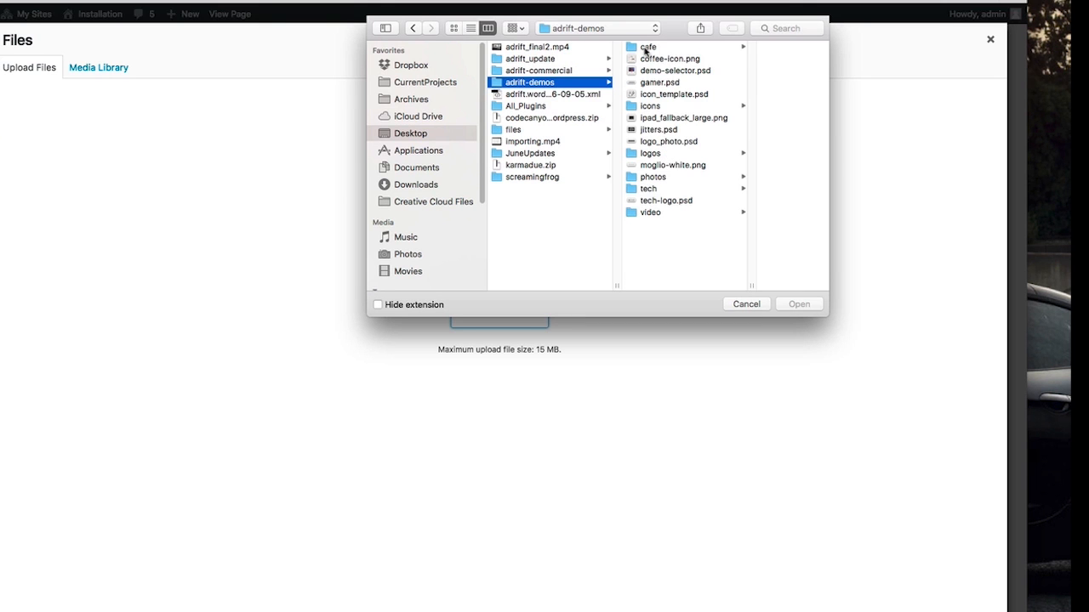
{"action": "left_click", "coordinate": [647, 47]}
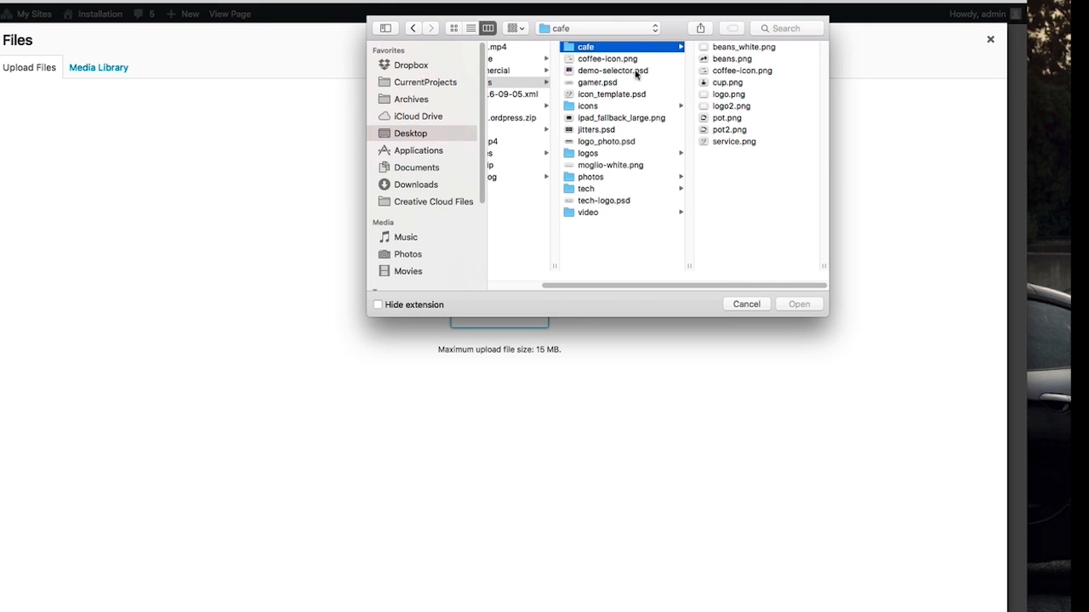
{"action": "left_click", "coordinate": [587, 105]}
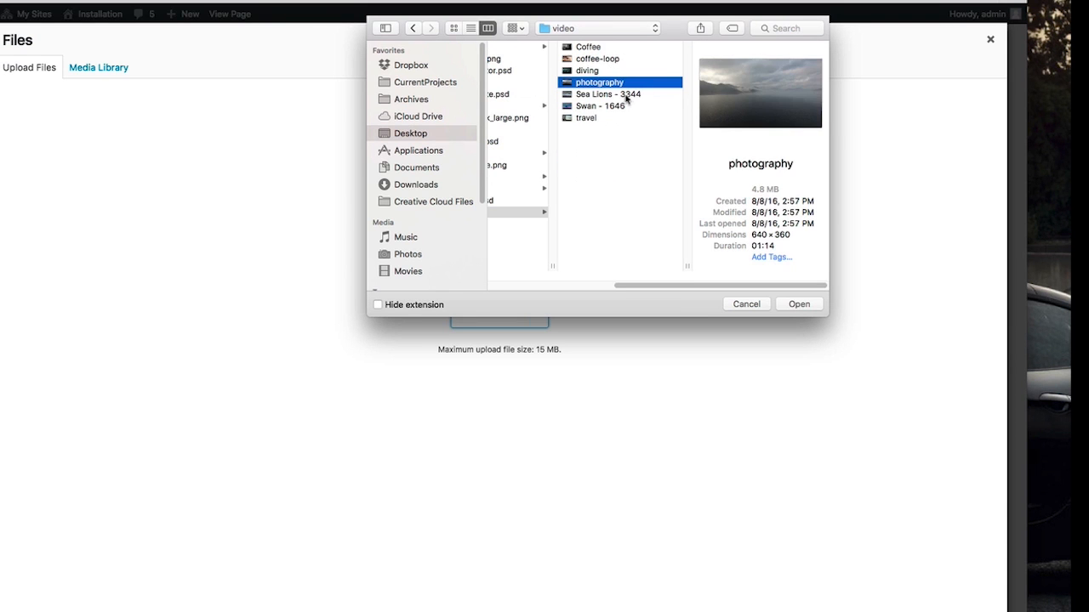
{"action": "left_click", "coordinate": [797, 304]}
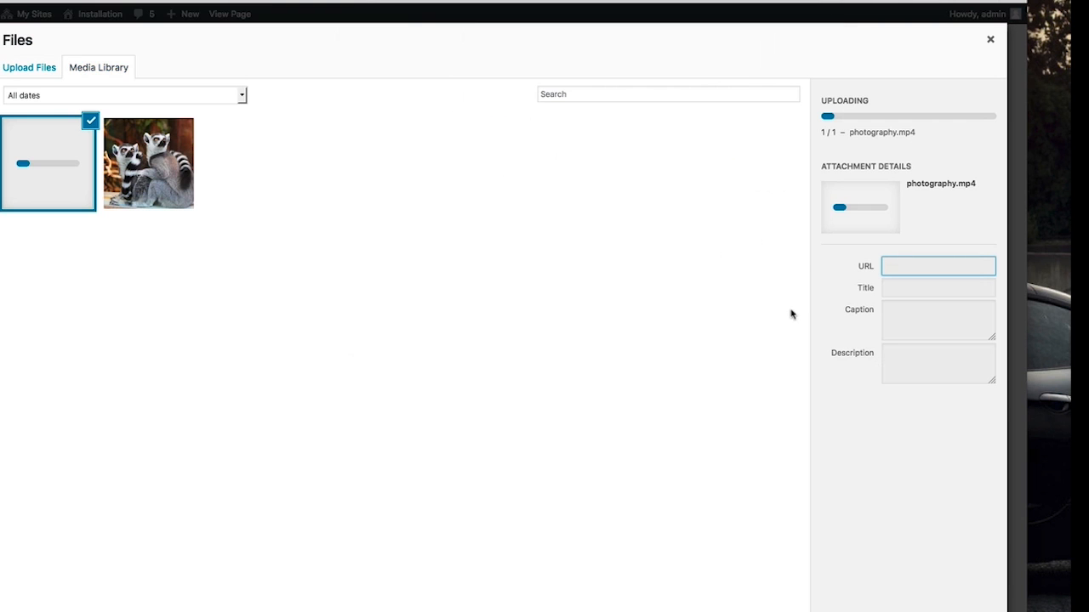
{"action": "mouse_move", "coordinate": [514, 321]}
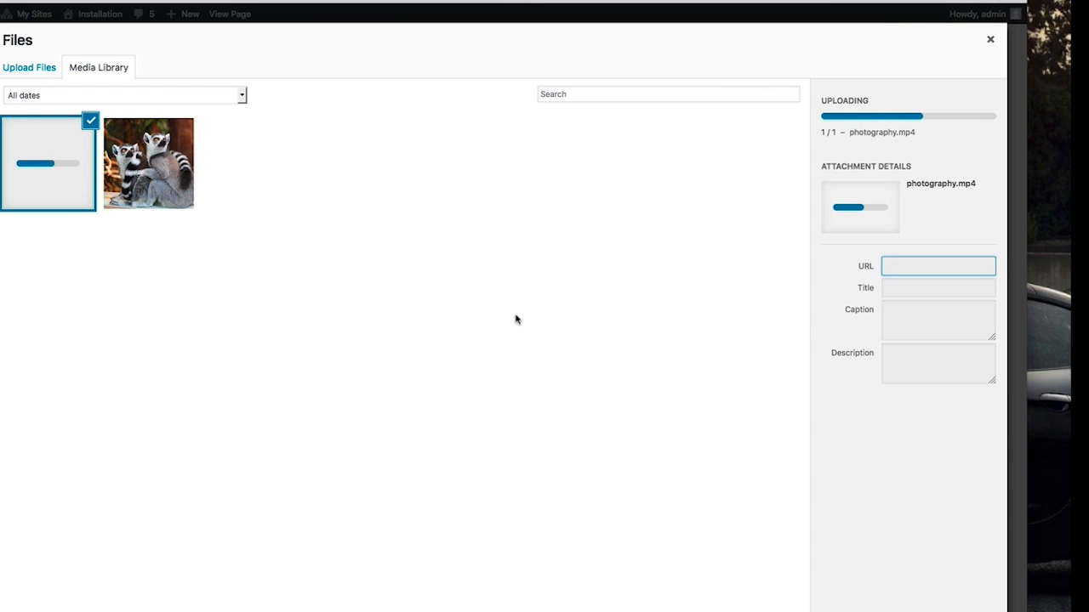
{"action": "mouse_move", "coordinate": [597, 271]}
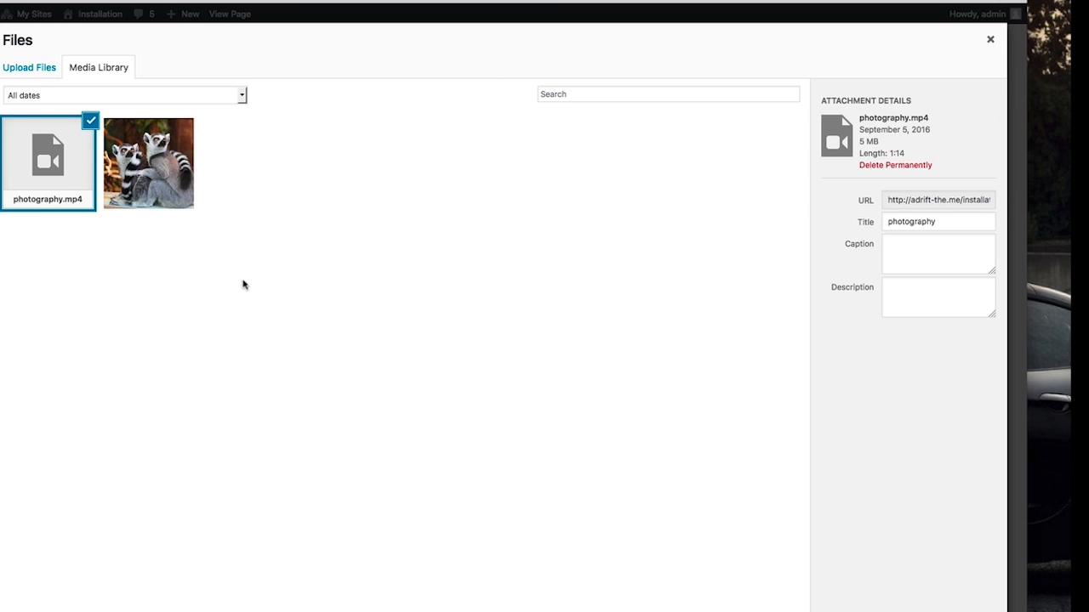
{"action": "mouse_move", "coordinate": [887, 143]}
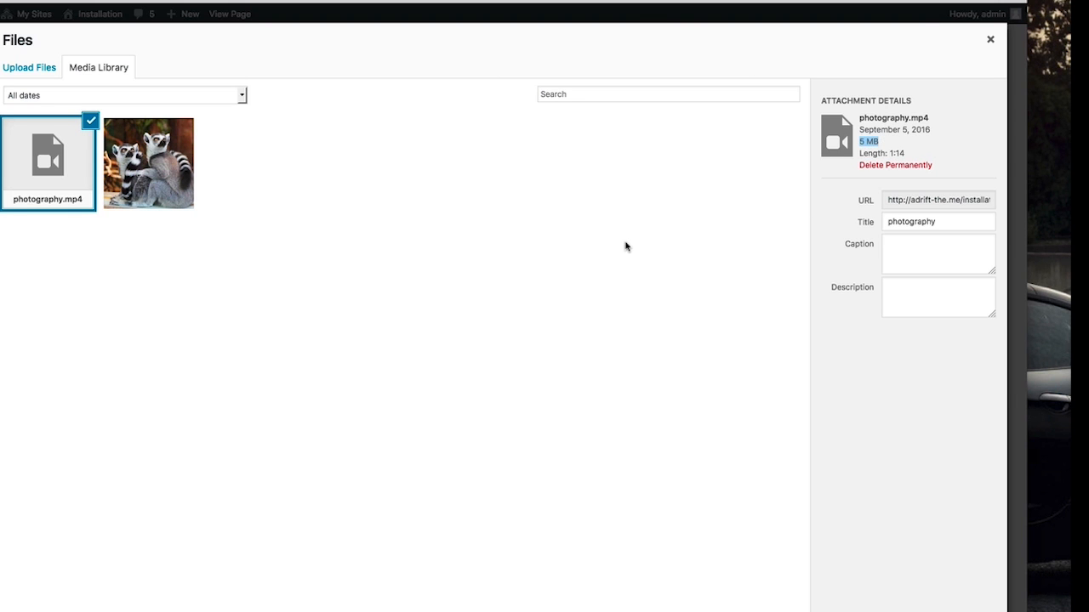
{"action": "mouse_move", "coordinate": [607, 258]}
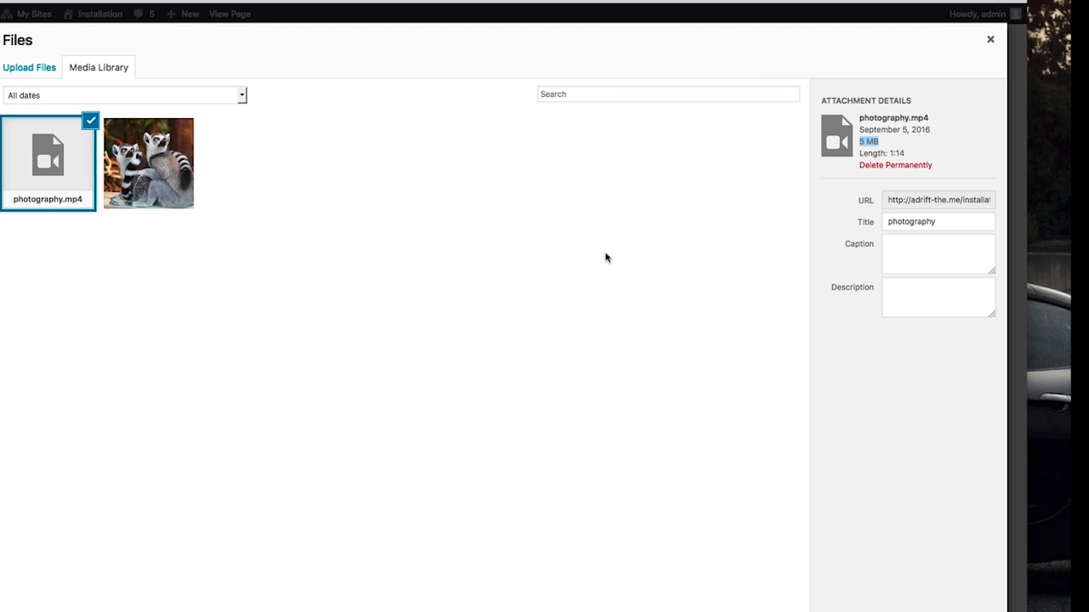
{"action": "mouse_move", "coordinate": [930, 117]}
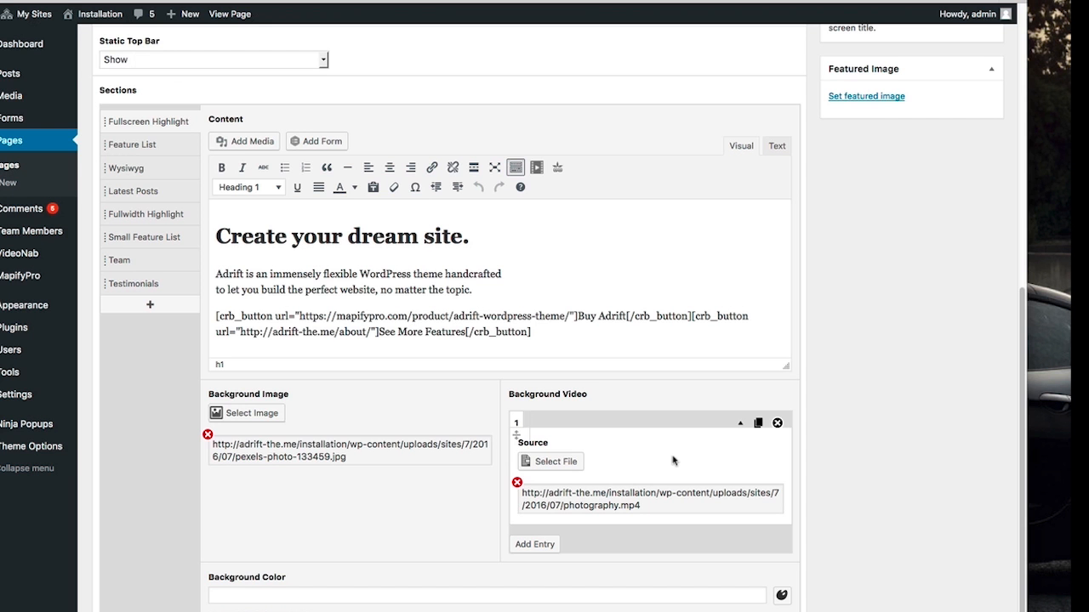
{"action": "mouse_move", "coordinate": [714, 516]}
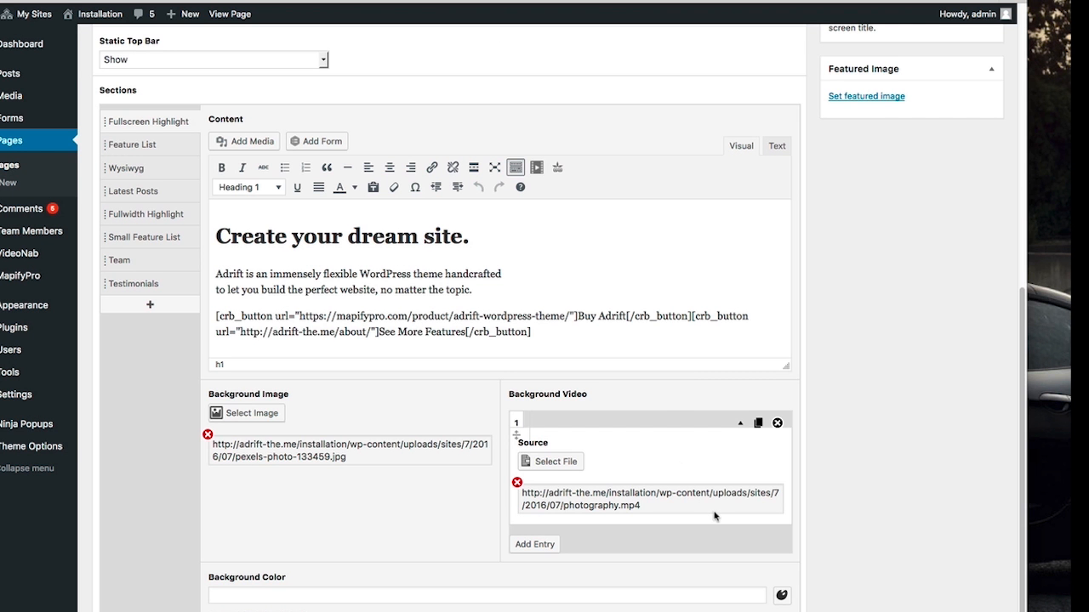
Update the Home page to save the new background image and video.
{"action": "scroll", "scroll_direction": "down", "scroll_amount": 3}
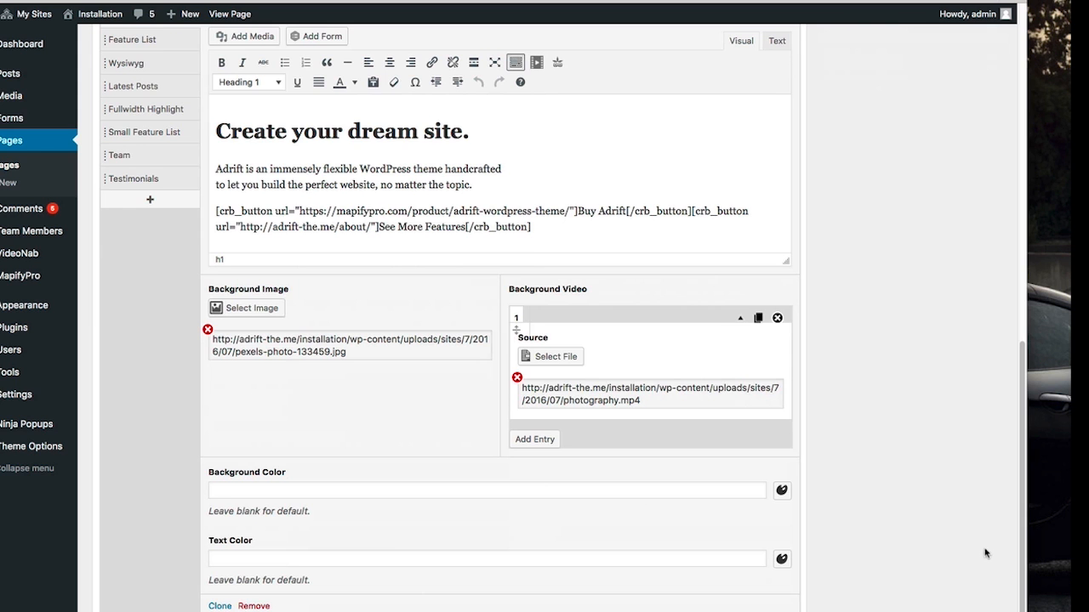
{"action": "scroll", "scroll_direction": "up", "scroll_amount": 3}
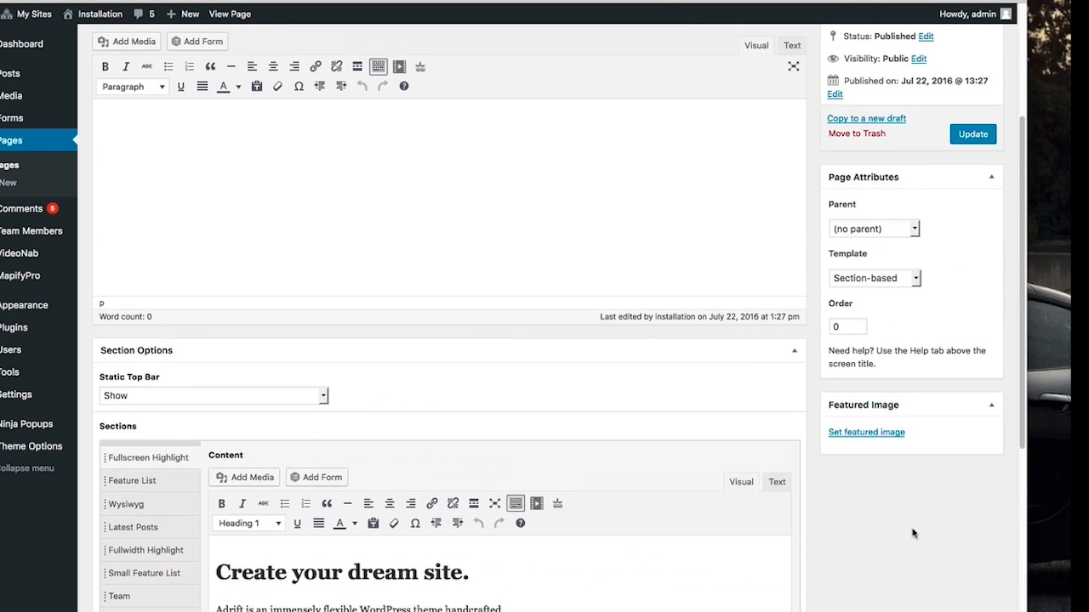
{"action": "left_click", "coordinate": [972, 133]}
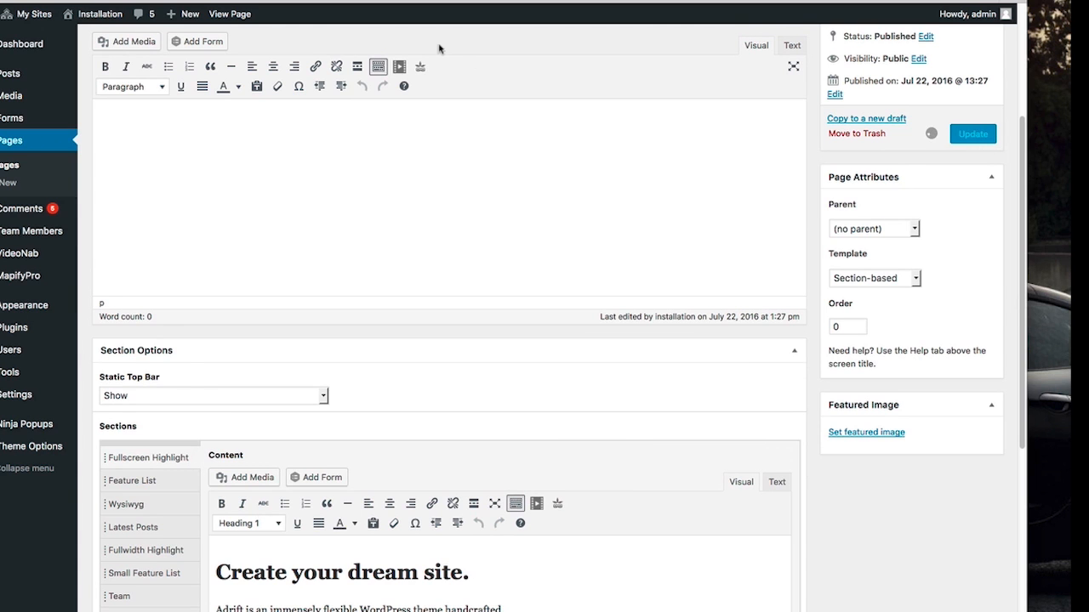
{"action": "left_click", "coordinate": [972, 133]}
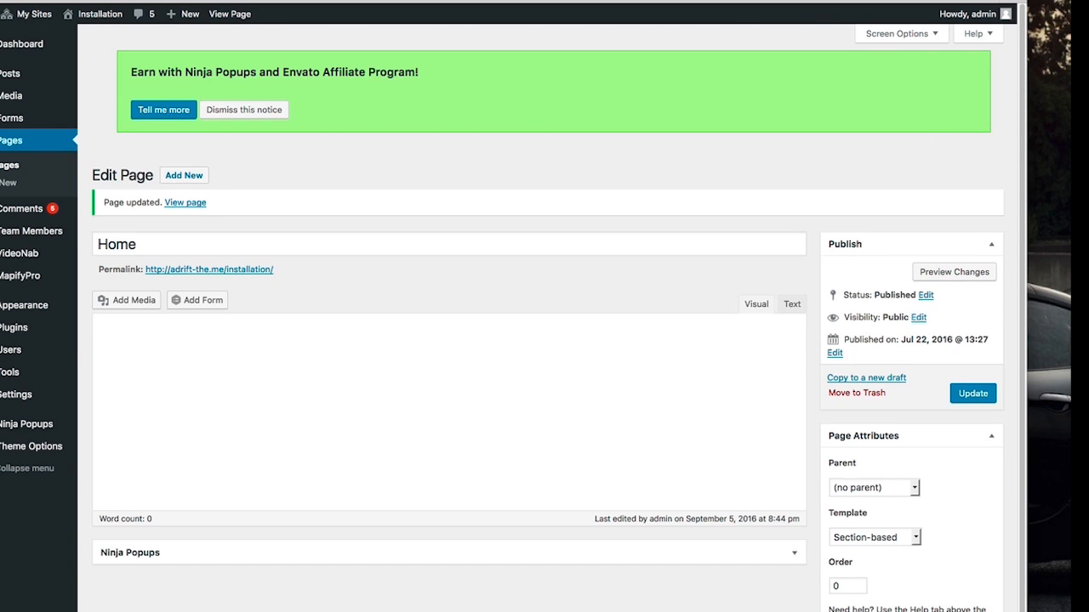
View the live home page, from the cloudy video hero down to the feature list.
{"action": "left_click", "coordinate": [184, 202]}
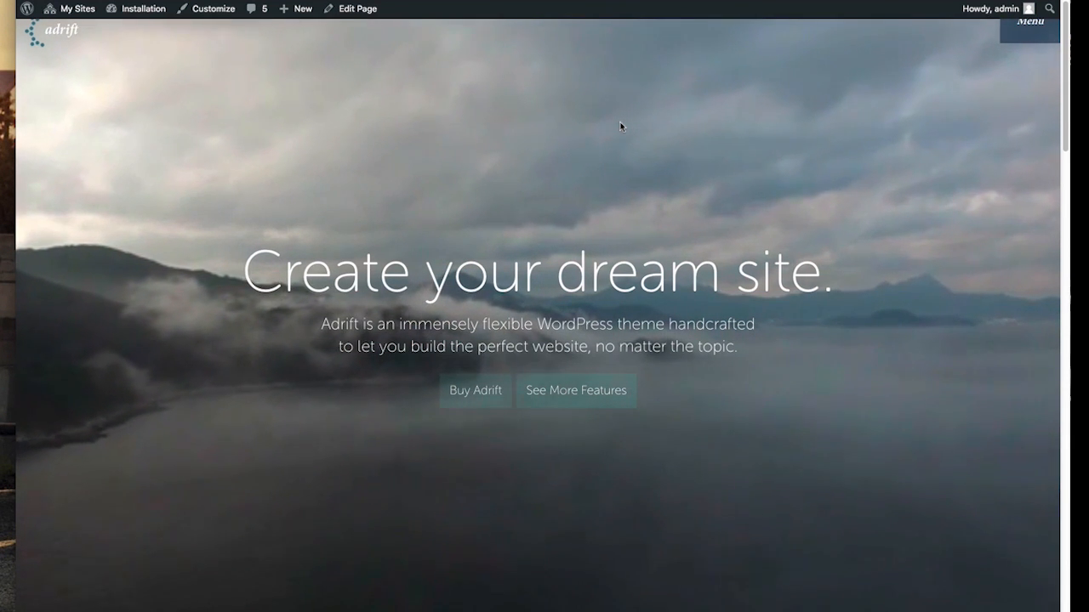
{"action": "mouse_move", "coordinate": [806, 496]}
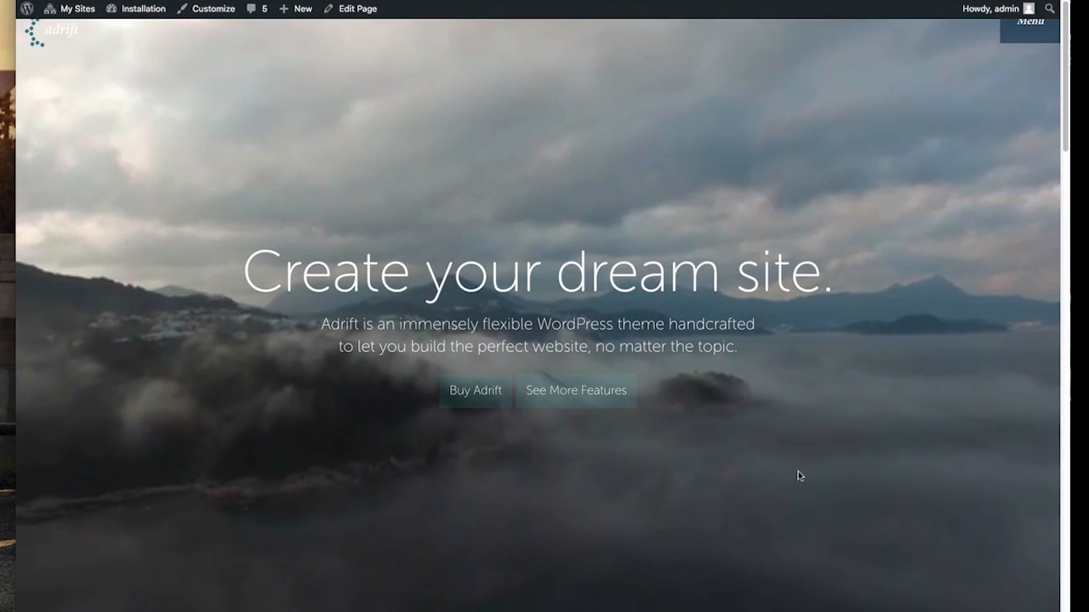
{"action": "scroll", "scroll_direction": "down", "scroll_amount": 3}
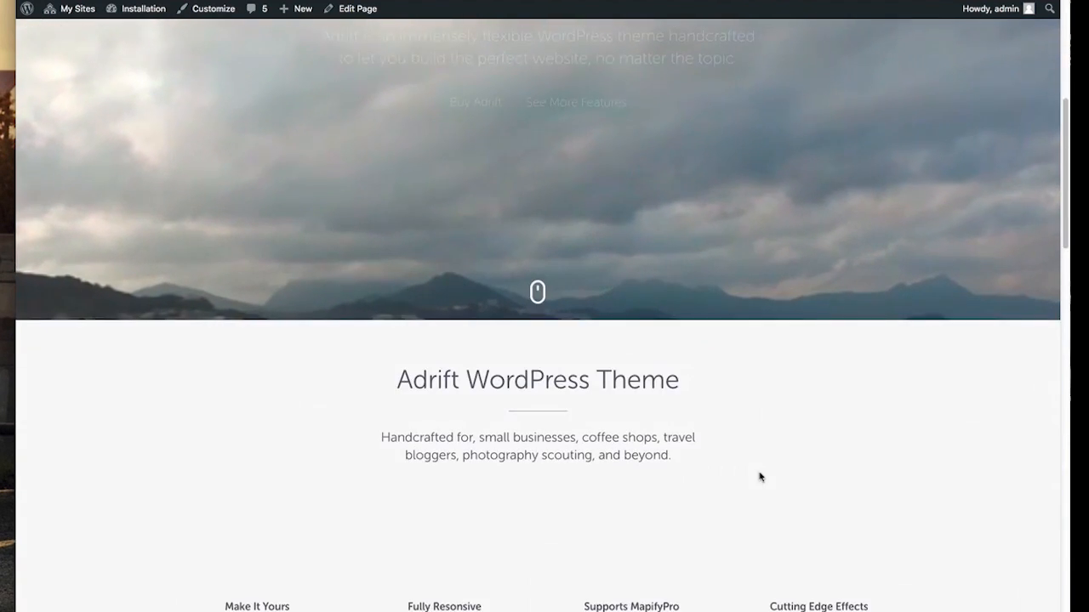
{"action": "scroll", "scroll_direction": "down", "scroll_amount": 3}
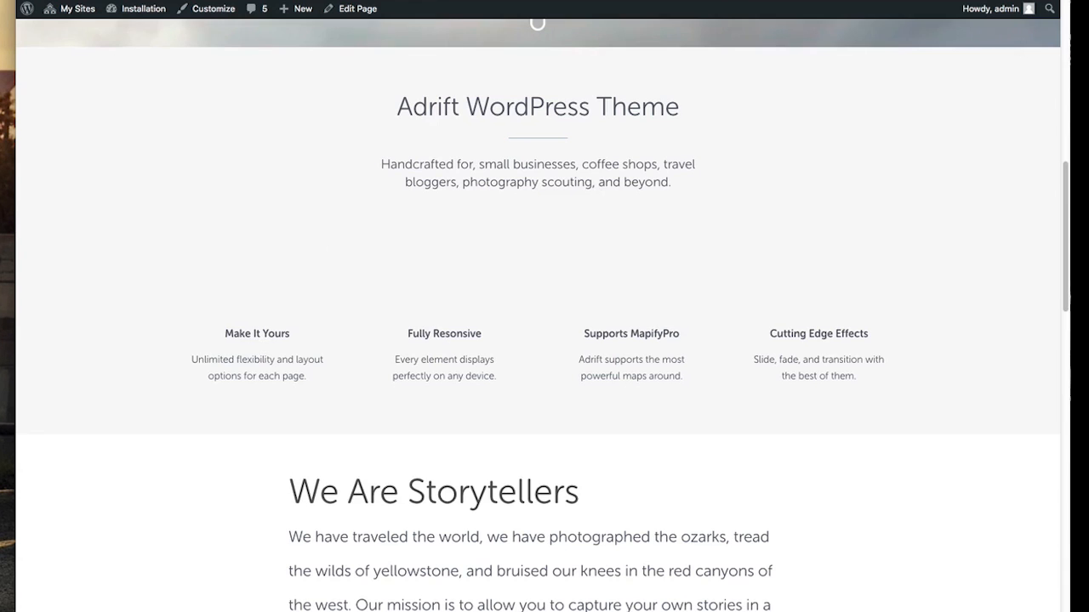
{"action": "scroll", "scroll_direction": "up", "scroll_amount": 3}
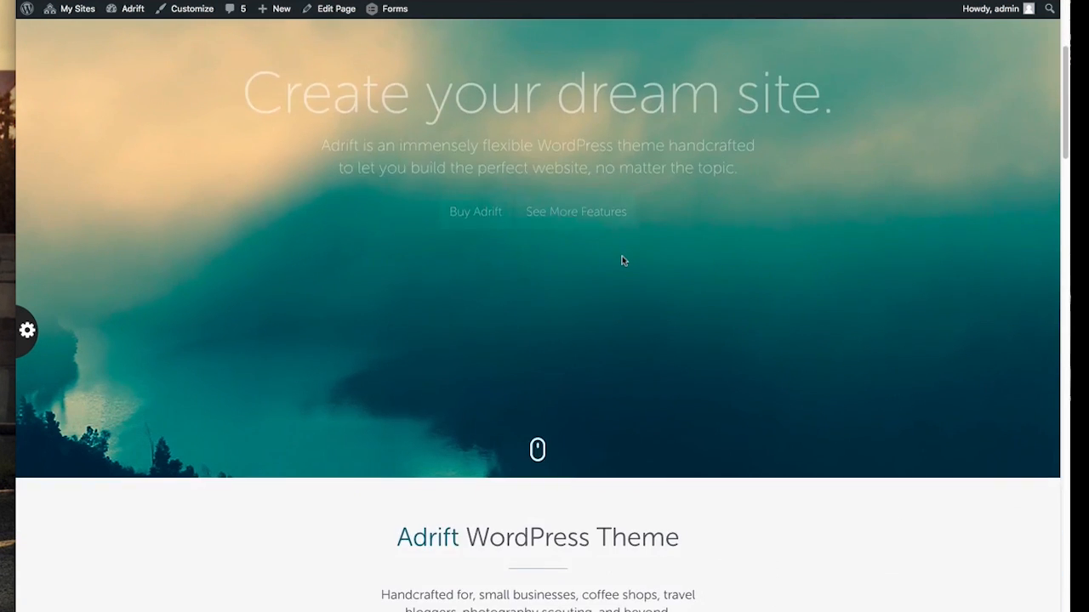
{"action": "scroll", "scroll_direction": "down", "scroll_amount": 3}
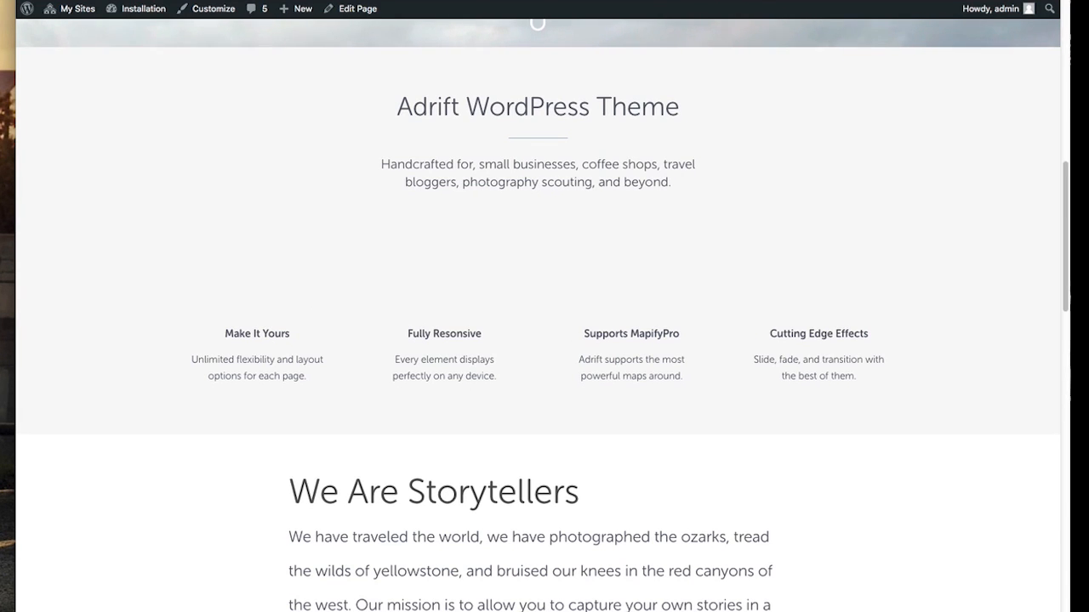
In the editor, open and close the first feature's image picker without choosing.
{"action": "left_click", "coordinate": [357, 9]}
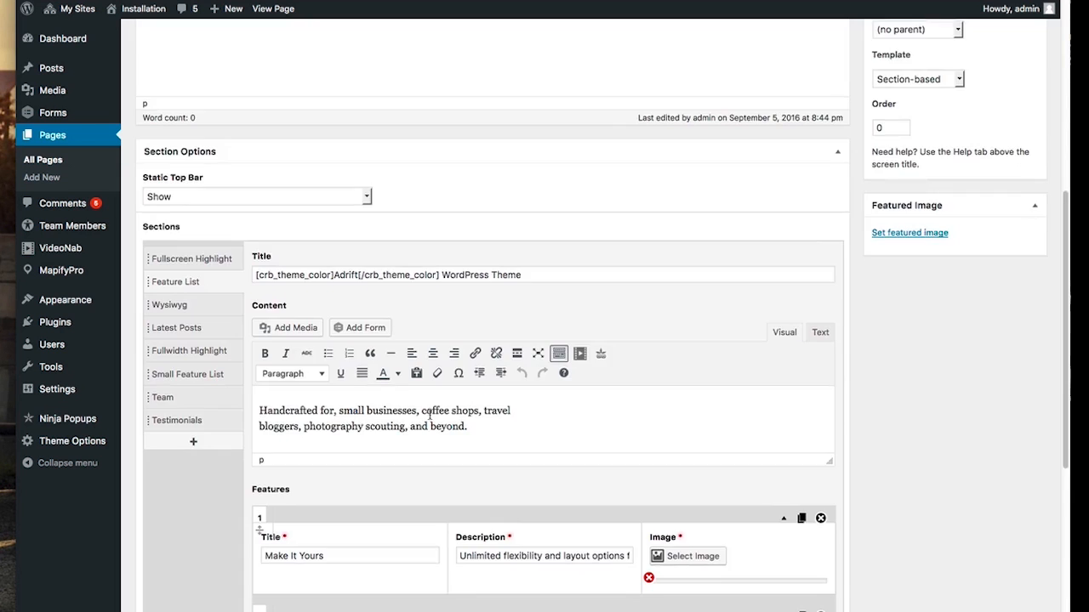
{"action": "left_click", "coordinate": [687, 555]}
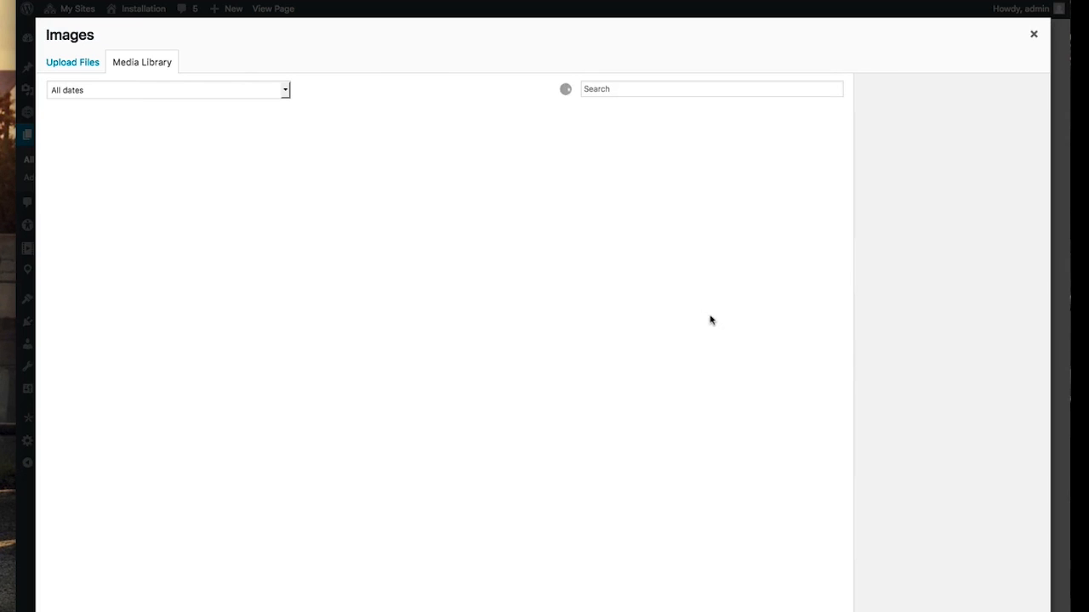
{"action": "left_click", "coordinate": [1034, 34]}
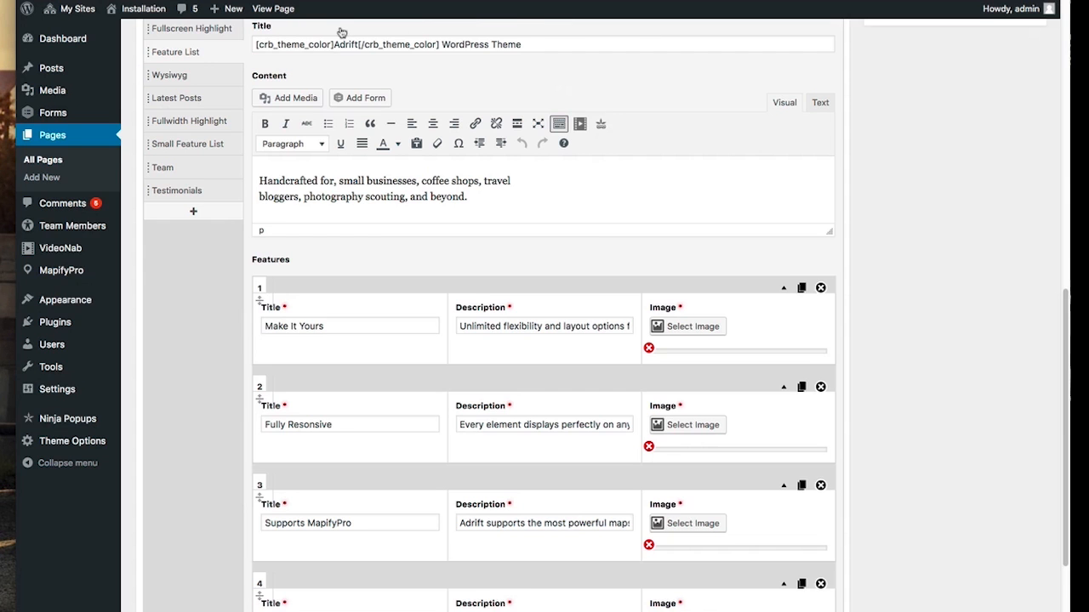
Scroll the live home page down toward the MapifyPro map section.
{"action": "left_click", "coordinate": [273, 9]}
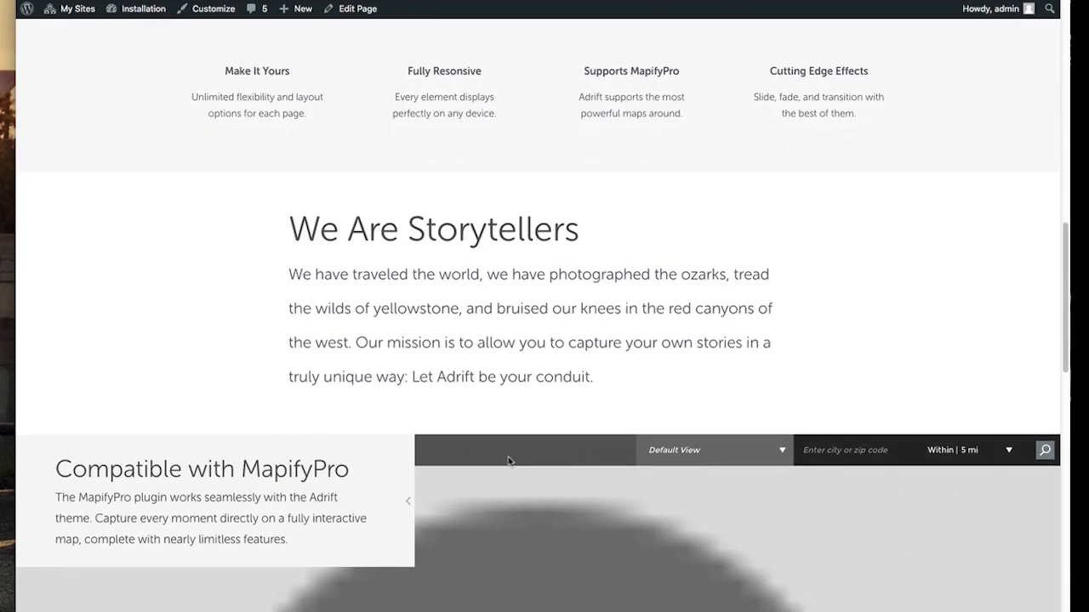
{"action": "scroll", "scroll_direction": "down", "scroll_amount": 3}
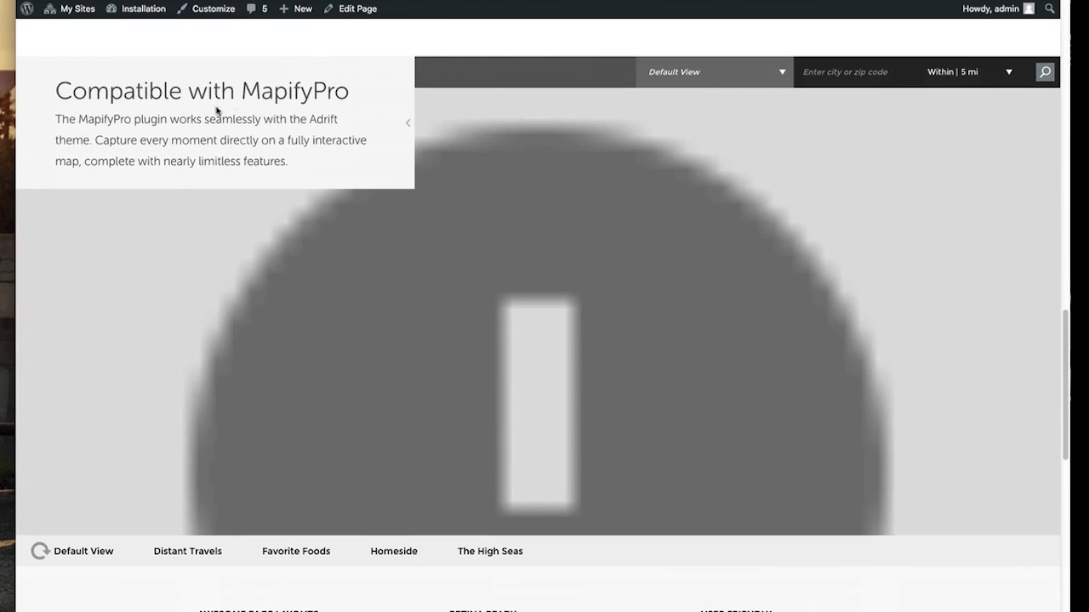
{"action": "triple_click", "coordinate": [202, 90]}
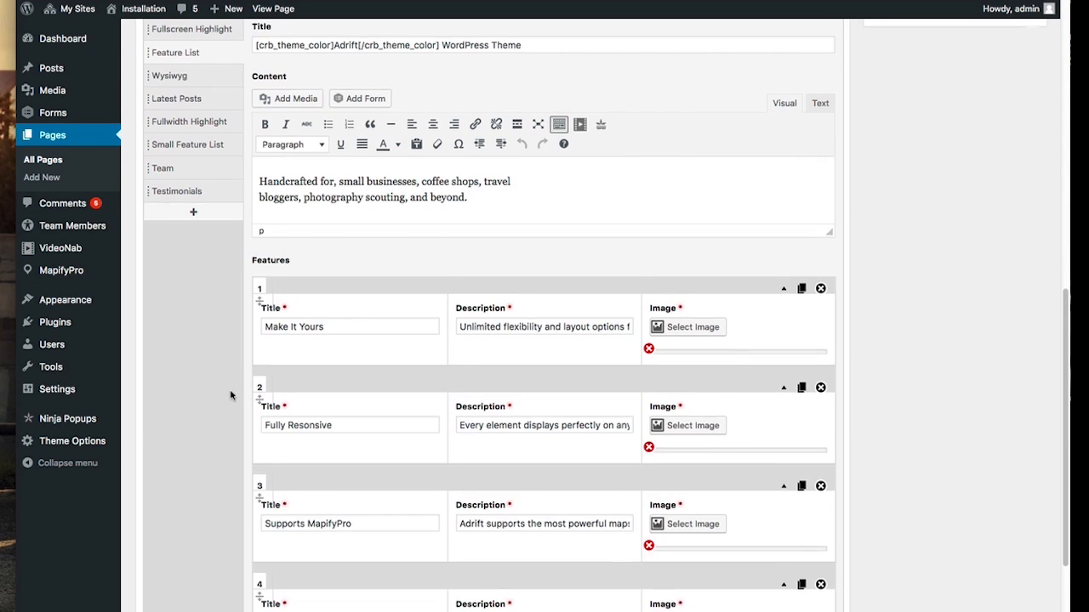
{"action": "scroll", "scroll_direction": "down", "scroll_amount": 3}
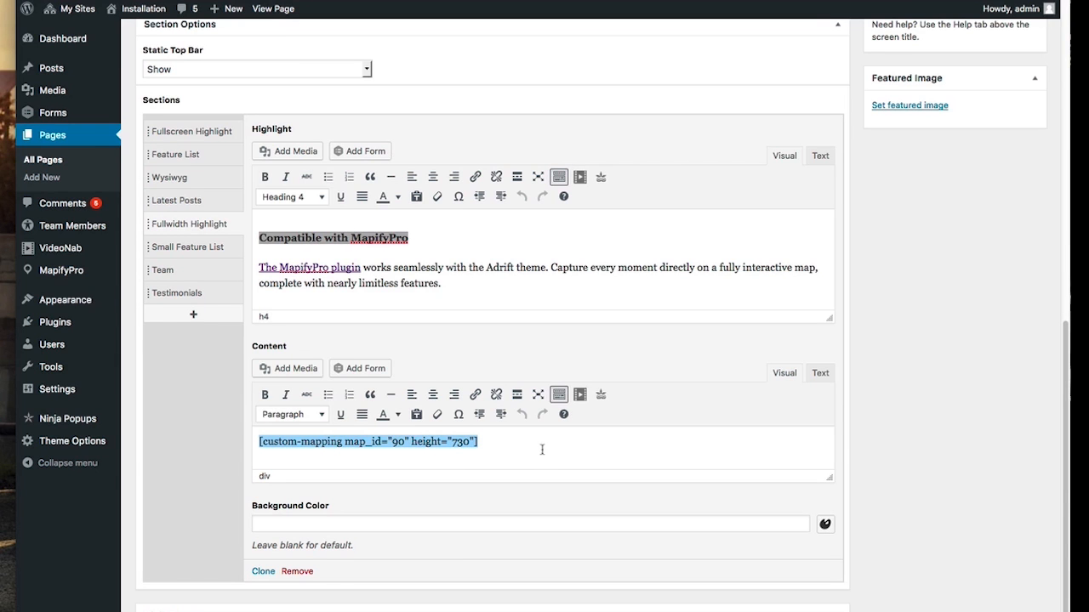
{"action": "mouse_move", "coordinate": [227, 441]}
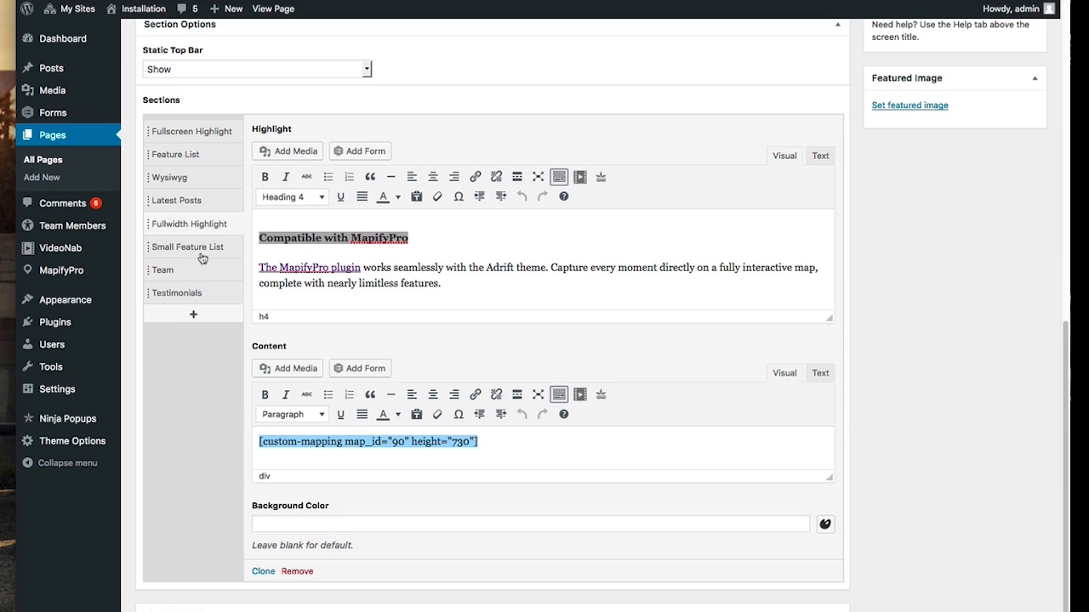
{"action": "mouse_move", "coordinate": [425, 261]}
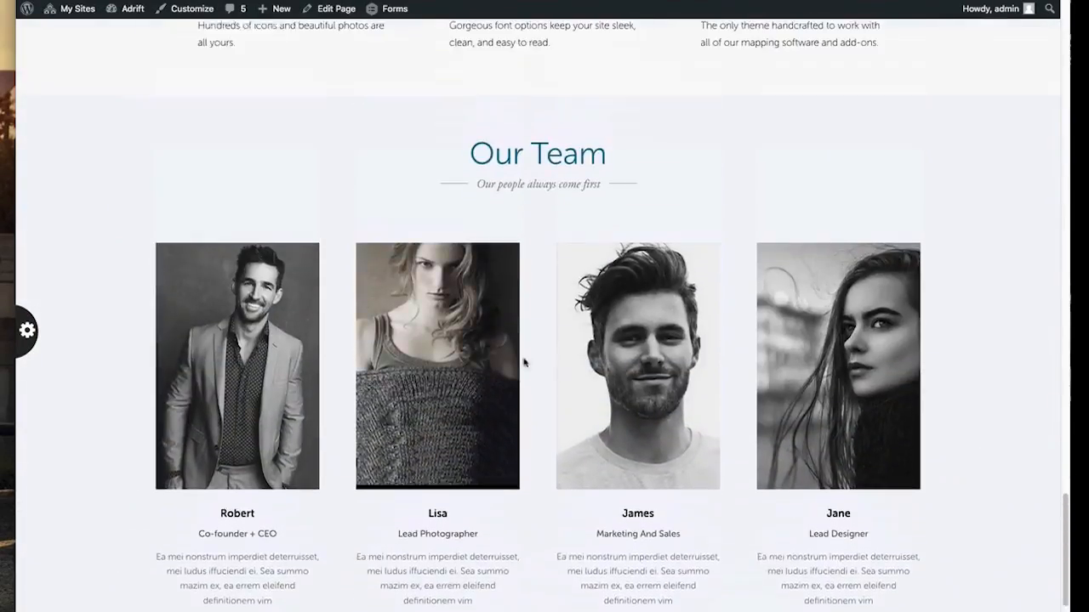
Scroll past the team and MapifyPro map sections, then return to the live home page.
{"action": "scroll", "scroll_direction": "down", "scroll_amount": 3}
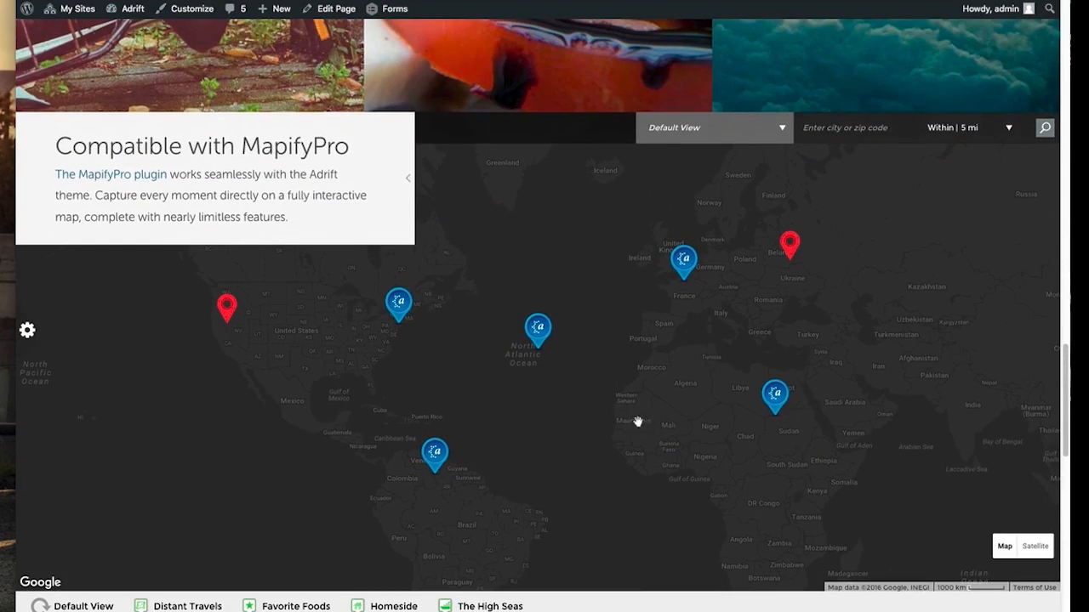
{"action": "scroll", "scroll_direction": "down", "scroll_amount": 3}
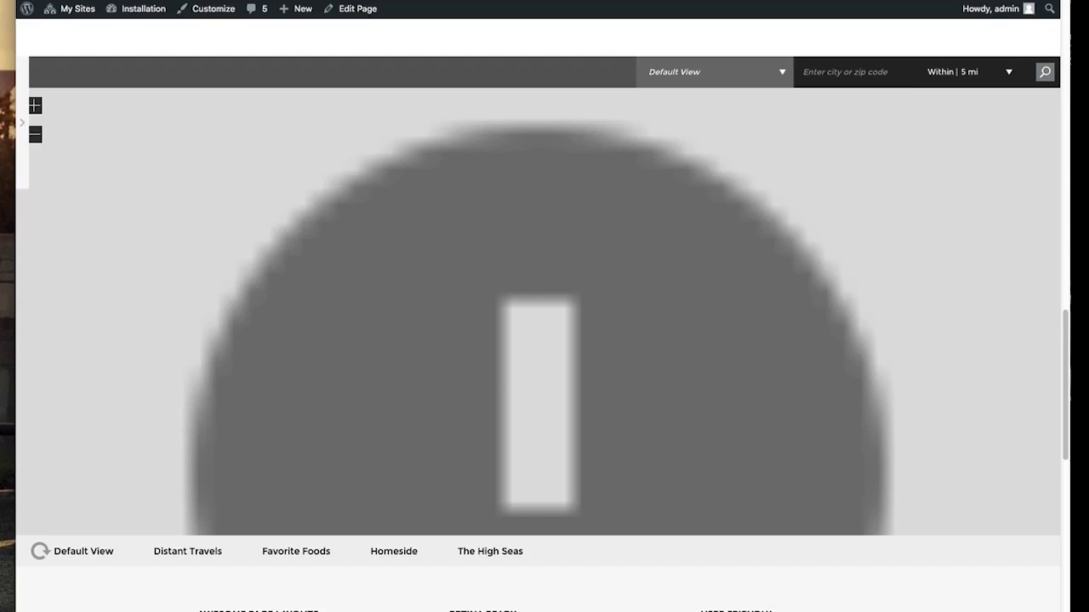
{"action": "scroll", "scroll_direction": "down", "scroll_amount": 3}
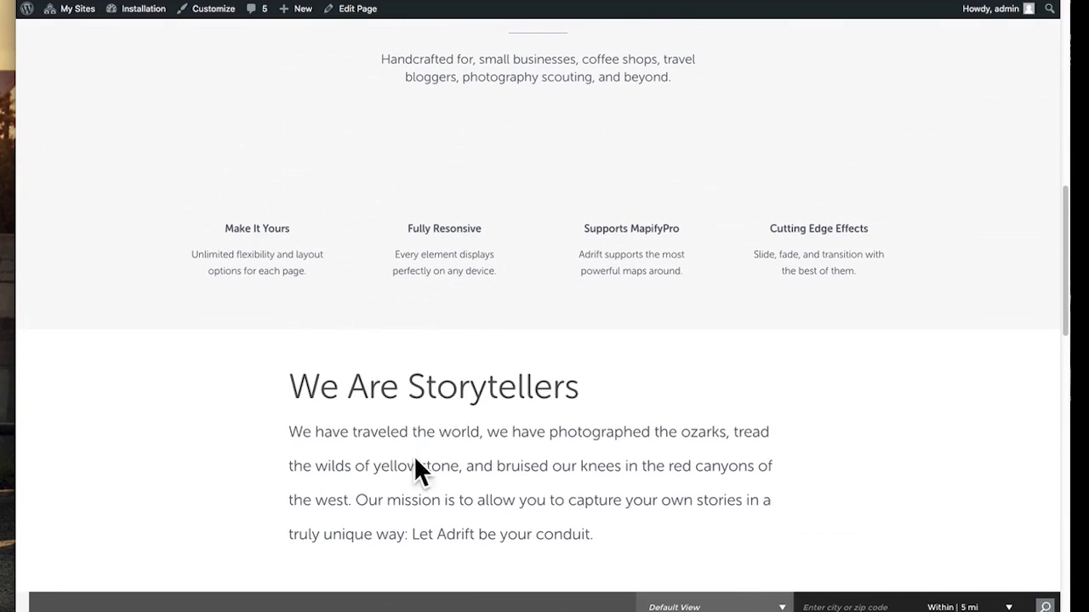
{"action": "scroll", "scroll_direction": "down", "scroll_amount": 3}
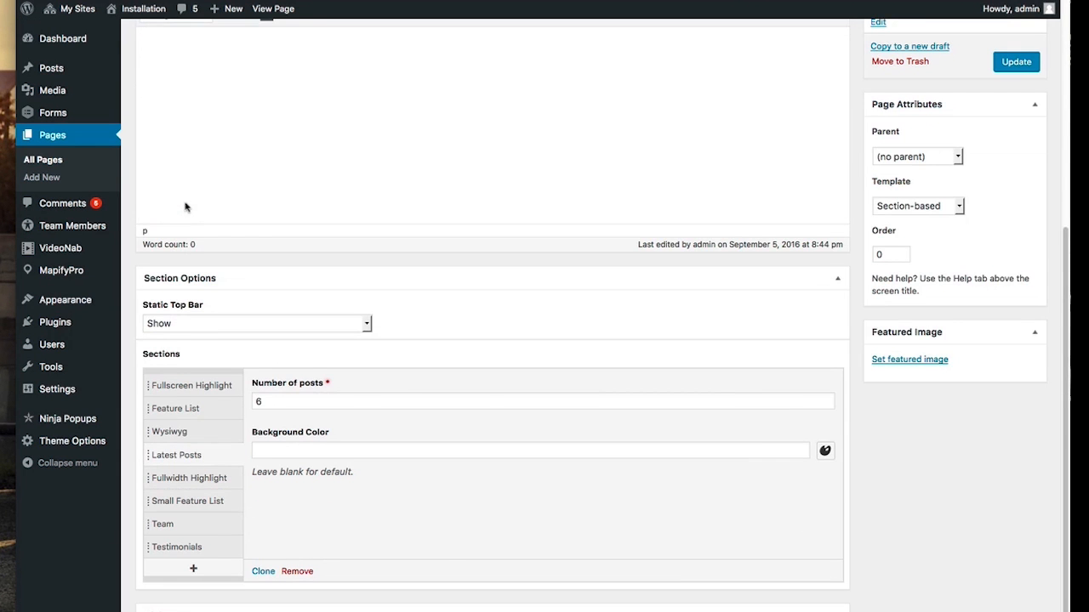
{"action": "left_click", "coordinate": [543, 401]}
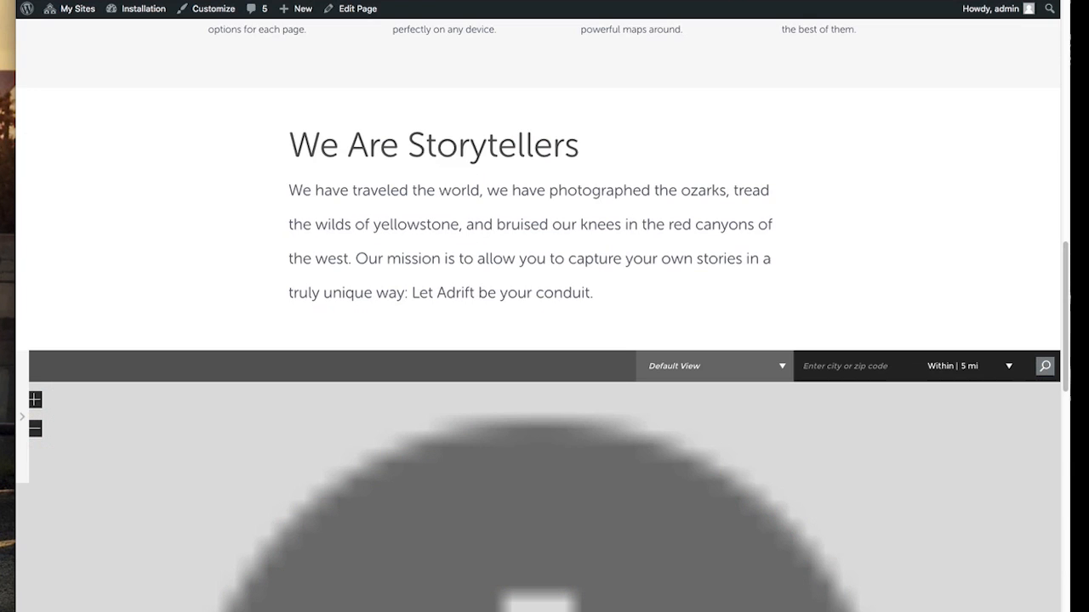
{"action": "mouse_move", "coordinate": [757, 72]}
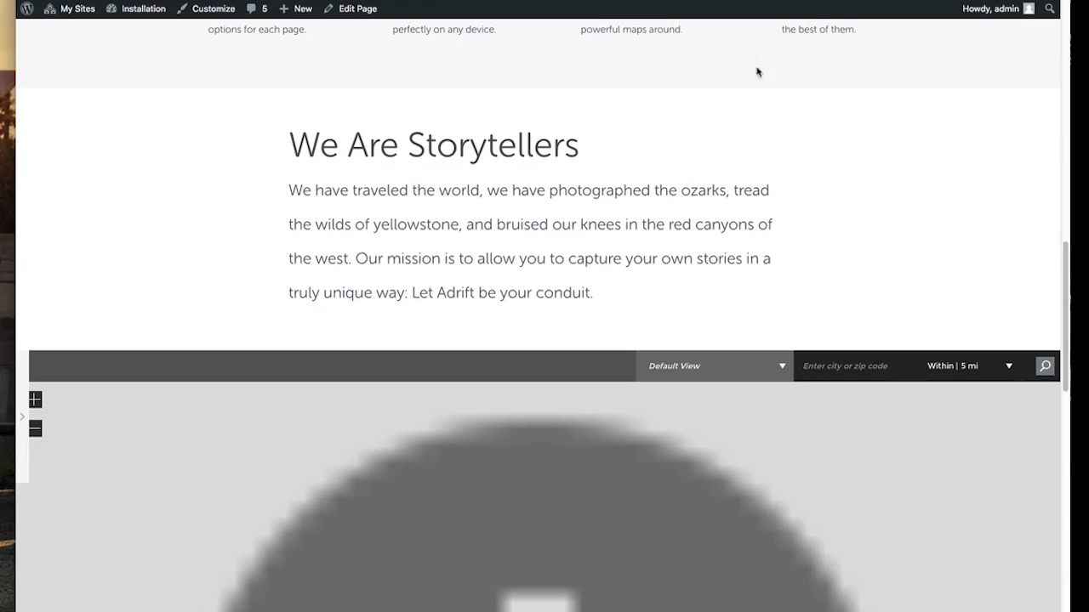
{"action": "mouse_move", "coordinate": [537, 323]}
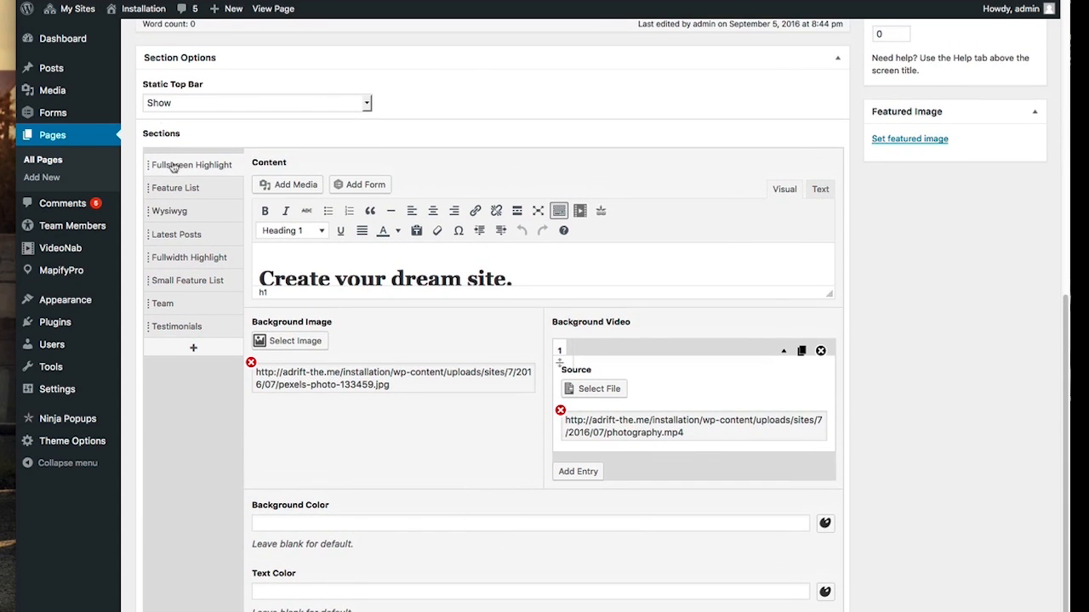
Open the Wysiwyg storytellers section in the editor, then scroll the live home page from the top.
{"action": "left_click", "coordinate": [175, 187]}
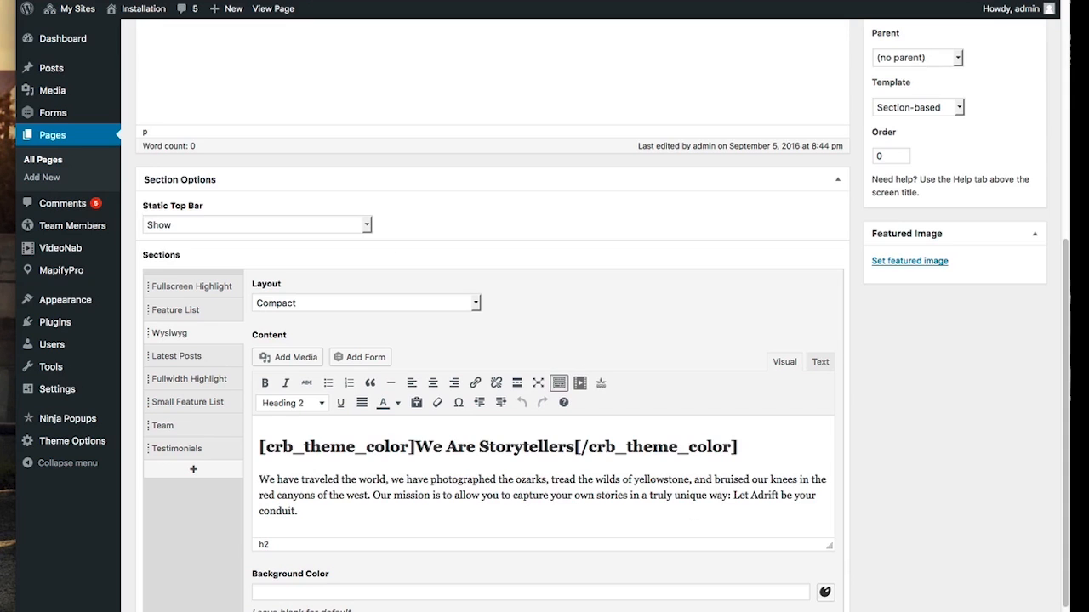
{"action": "left_click", "coordinate": [273, 8]}
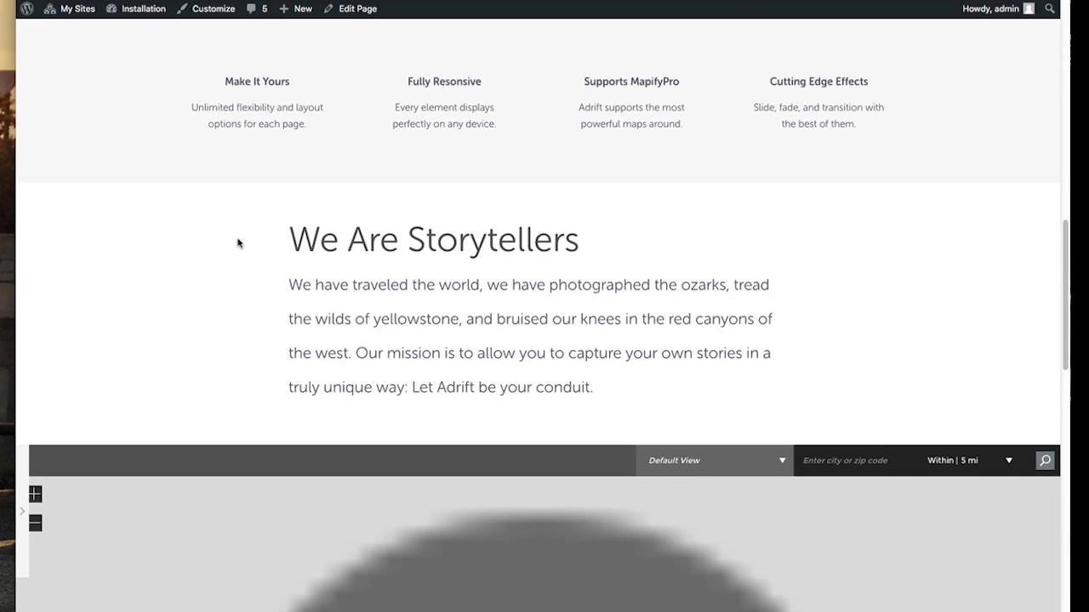
{"action": "scroll", "scroll_direction": "up", "scroll_amount": 3}
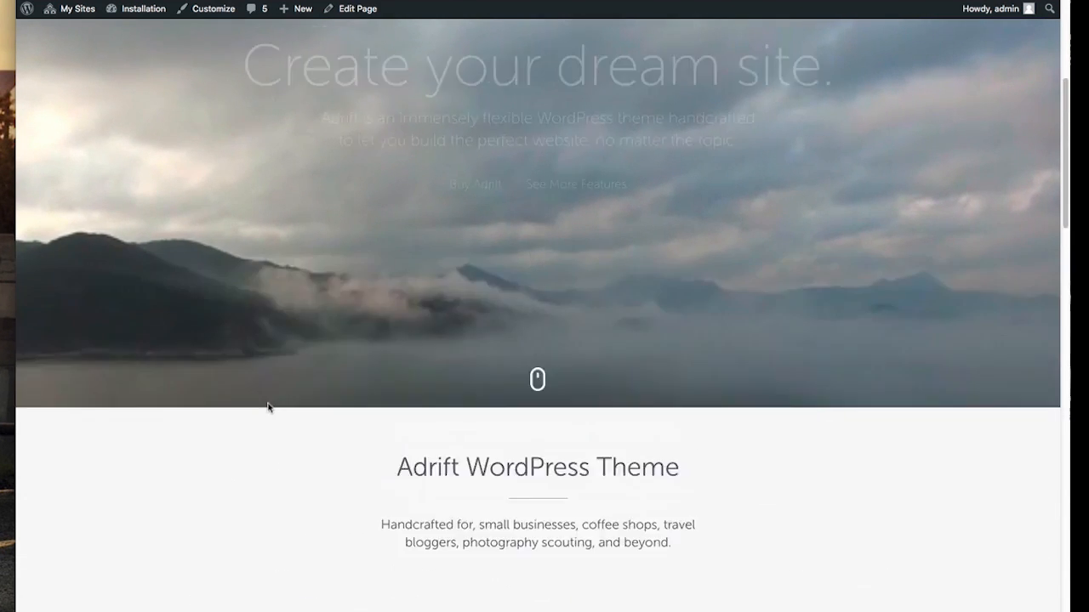
{"action": "scroll", "scroll_direction": "down", "scroll_amount": 3}
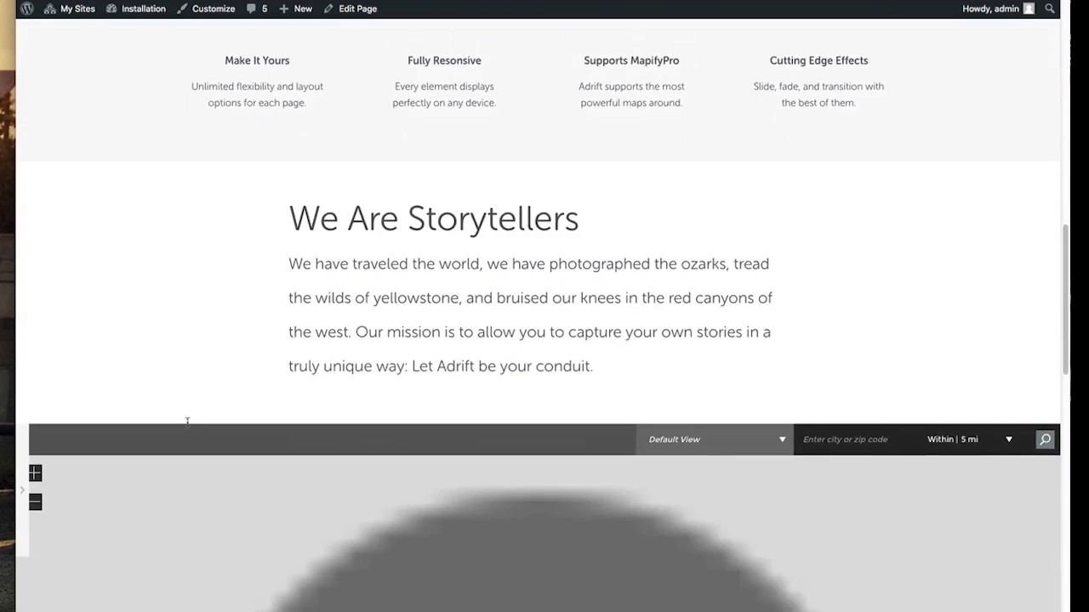
{"action": "scroll", "scroll_direction": "down", "scroll_amount": 3}
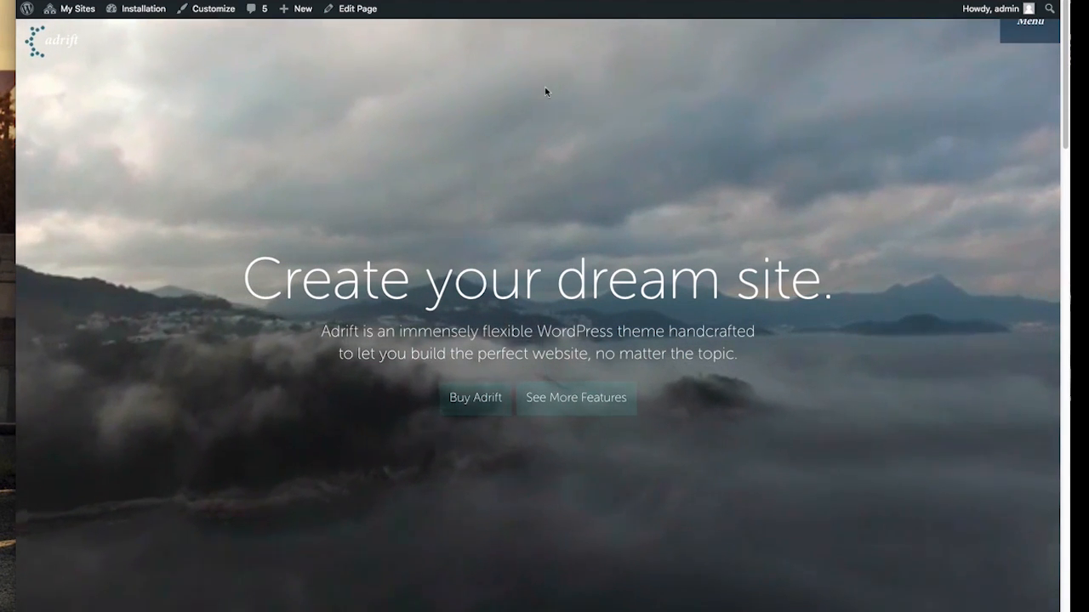
{"action": "mouse_move", "coordinate": [559, 232]}
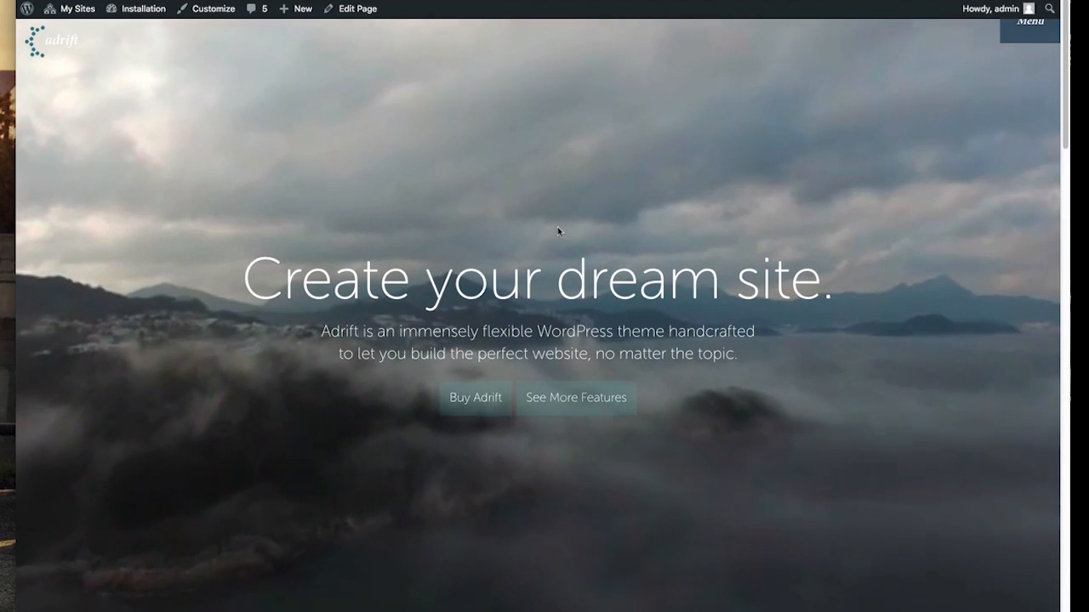